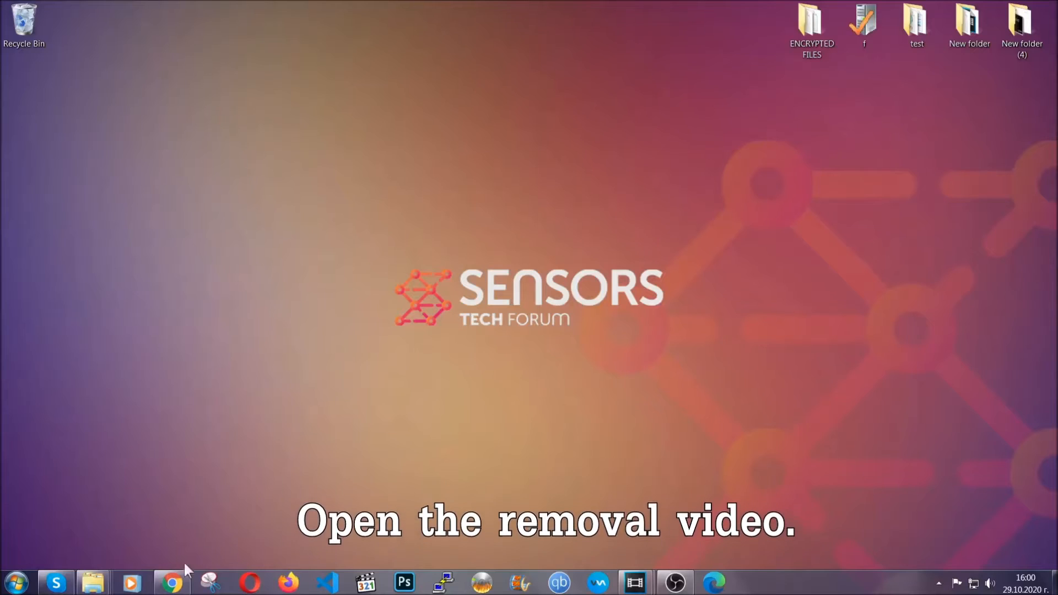
Open the How to Remove Adware video and follow its description link to the full removal guide
click(171, 582)
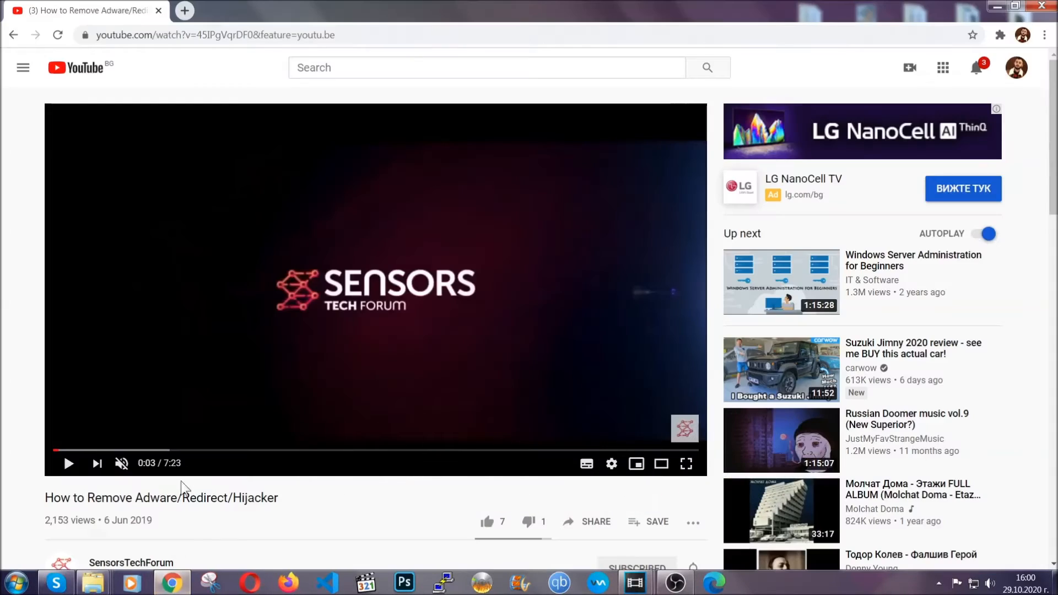
scroll(down, 3)
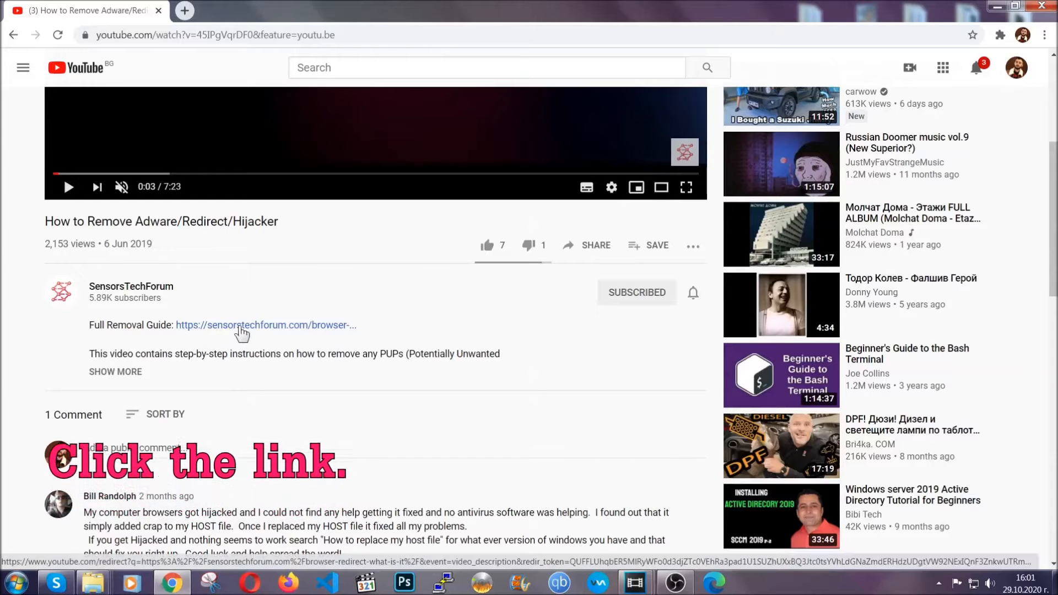
click(263, 324)
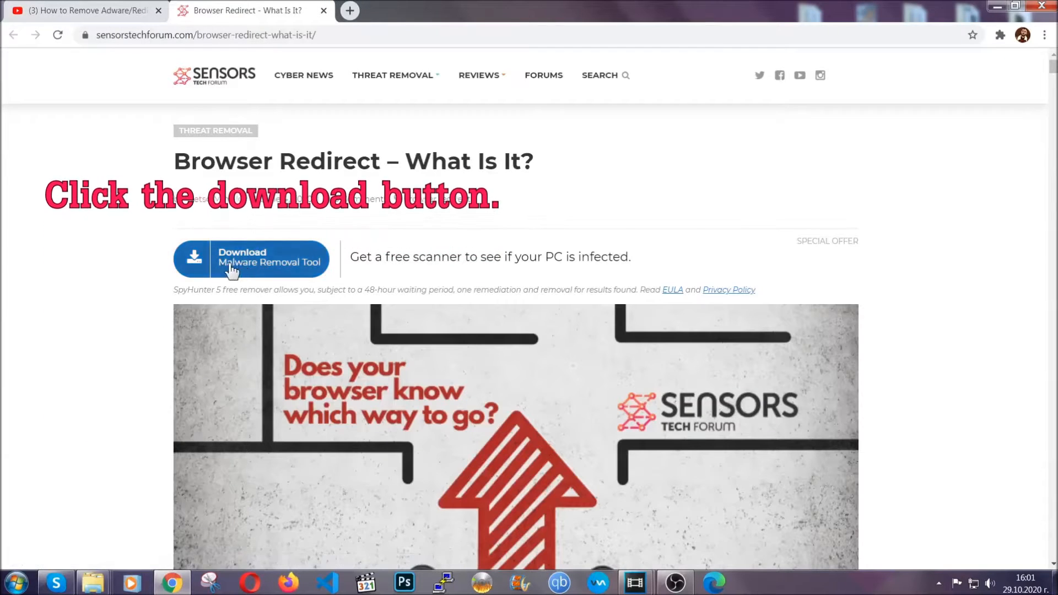
Download SpyHunter-Installer.exe via Download Malware Removal Tool and launch it from the download bar
click(251, 259)
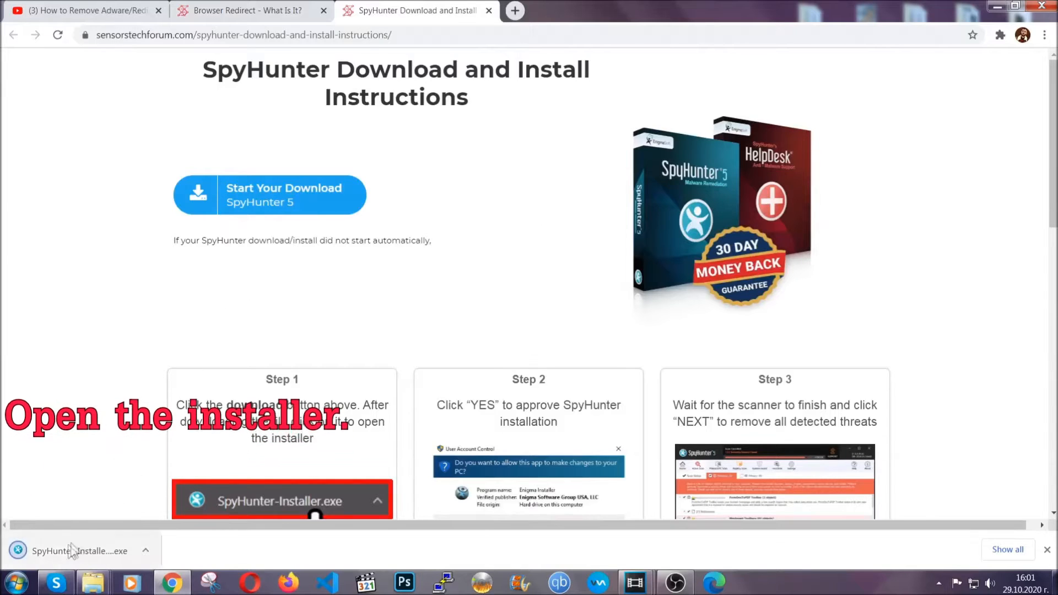
mouse_move(79, 551)
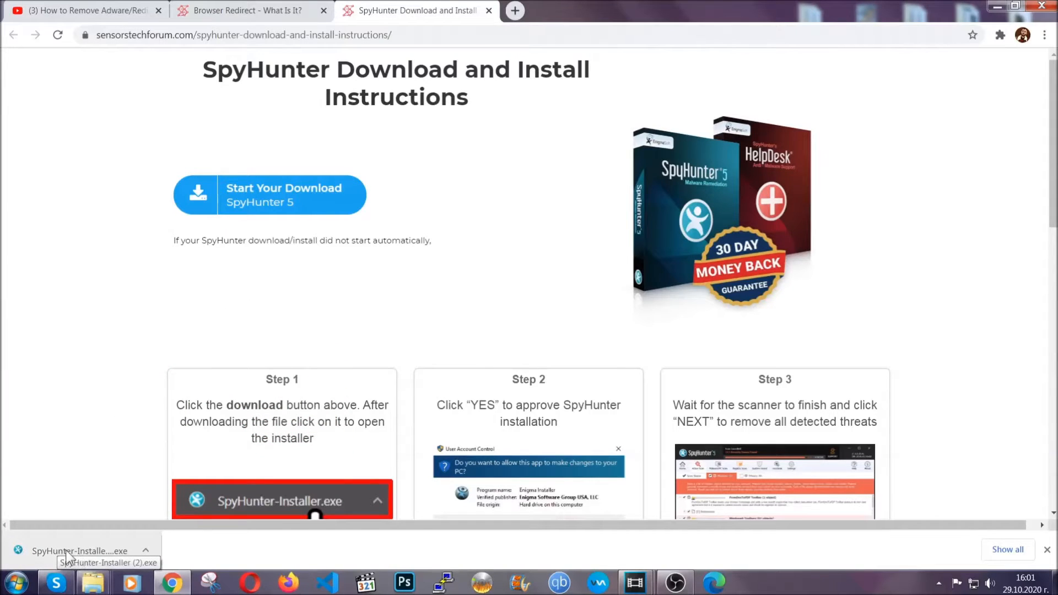
click(79, 551)
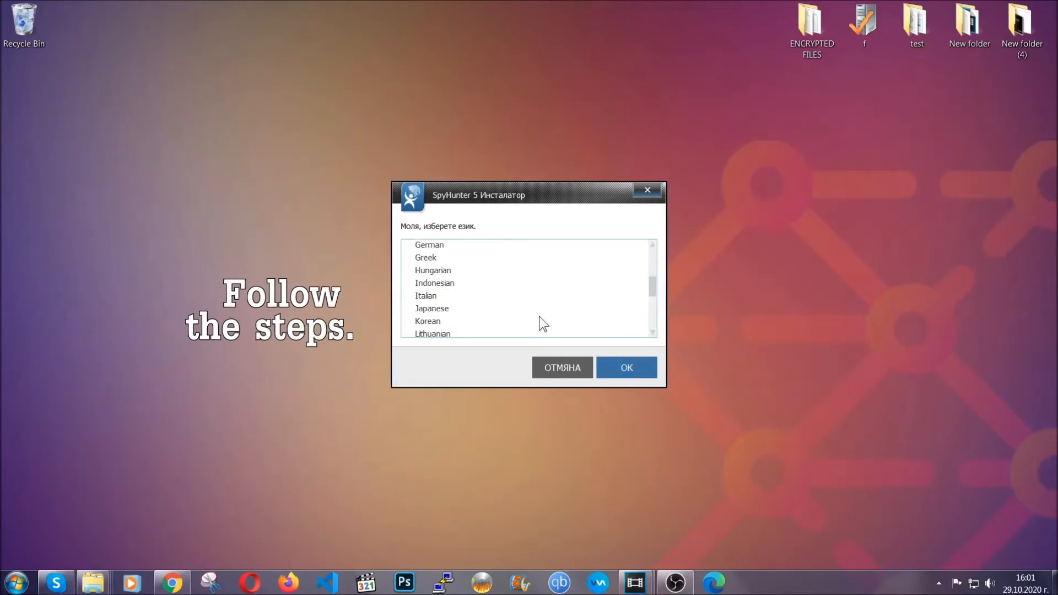
Install SpyHunter 5 in English, accepting the EULA and Privacy Policy, and finish setup
scroll(up, 3)
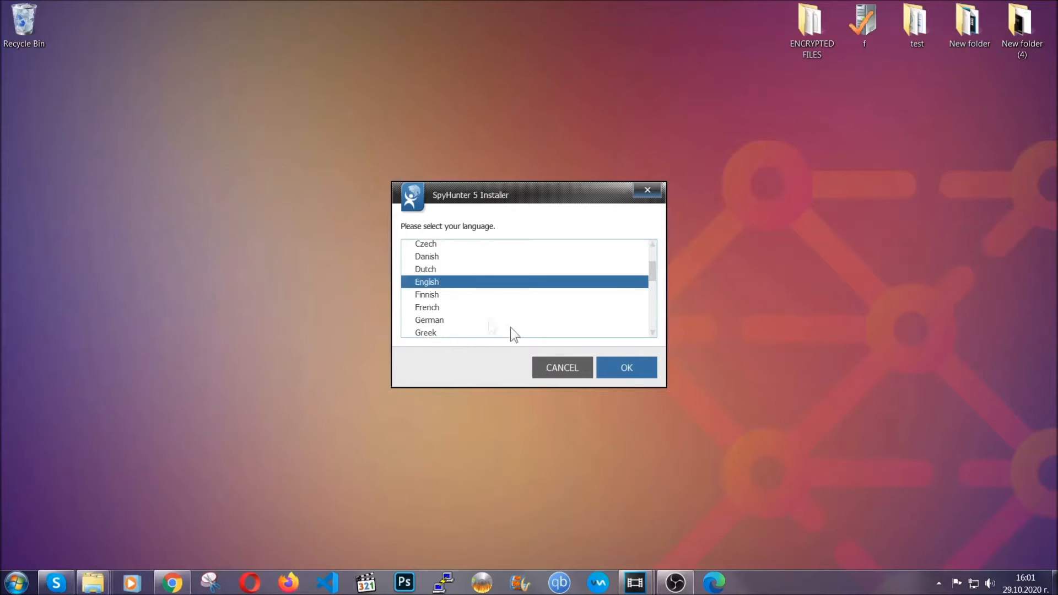
click(626, 368)
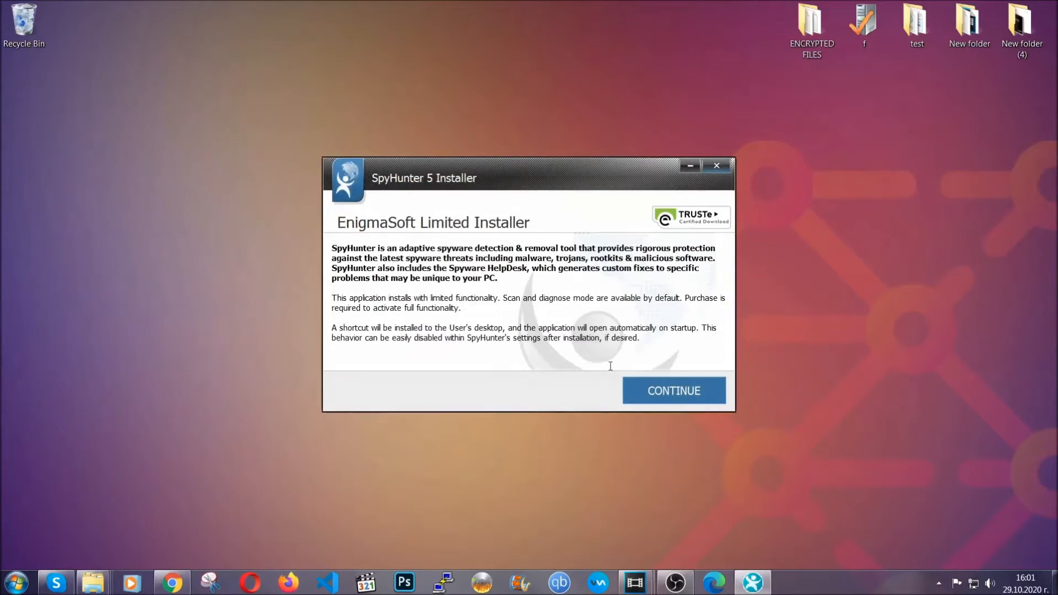
click(672, 391)
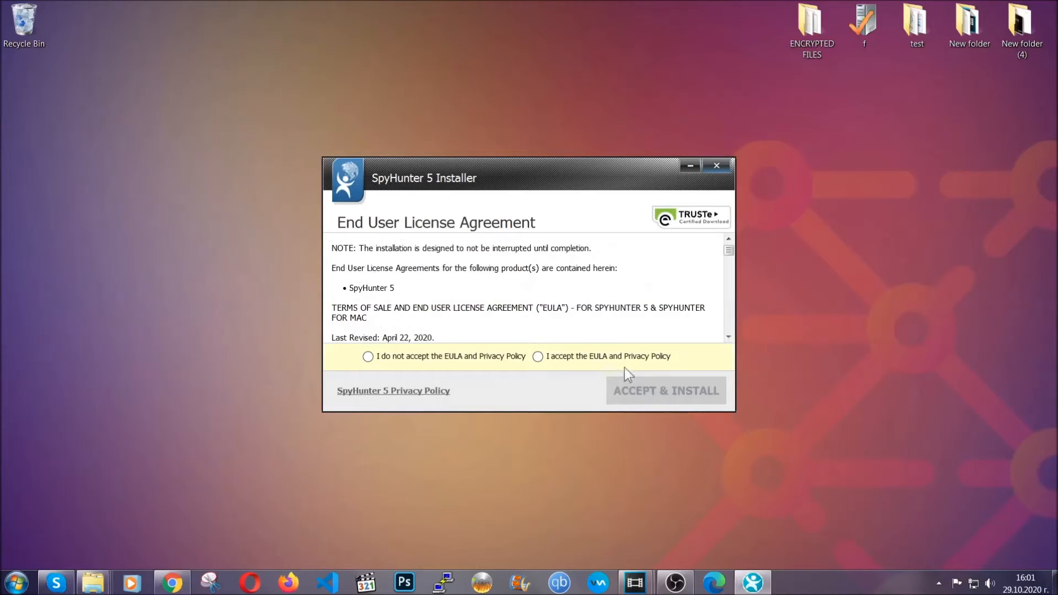
click(665, 390)
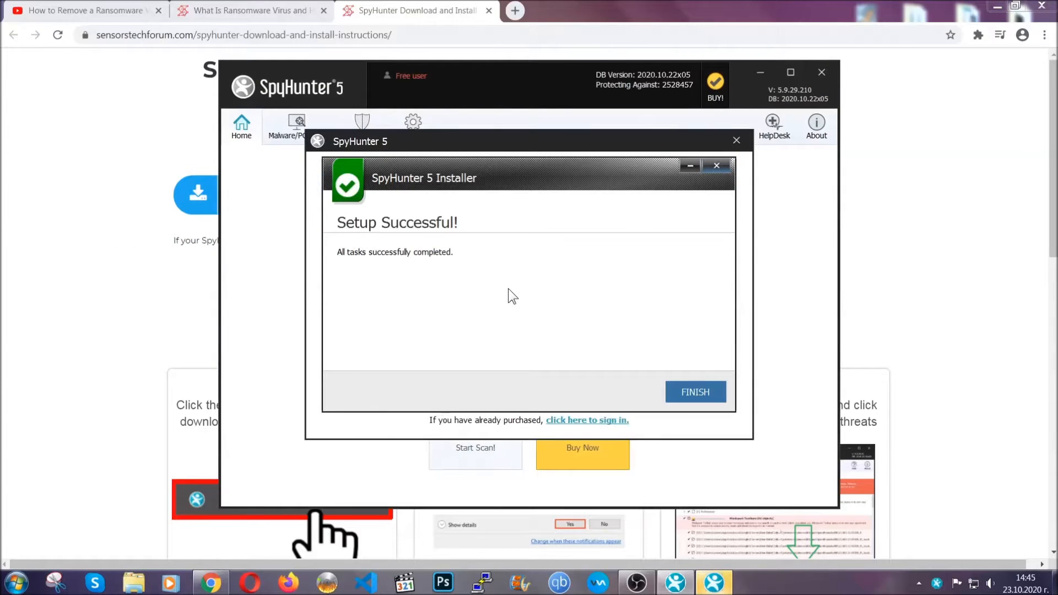
click(695, 392)
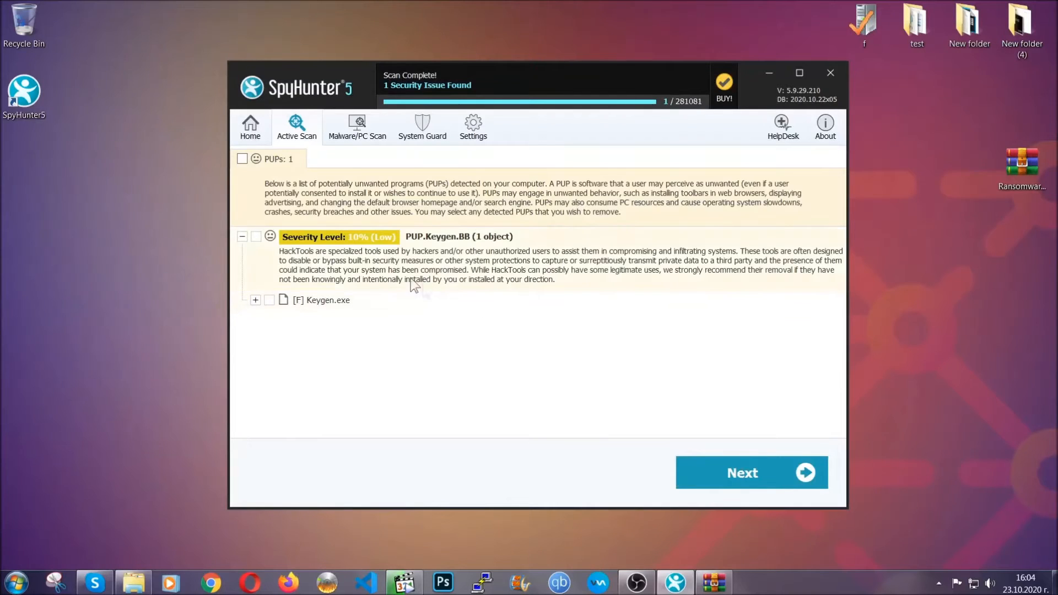
Tick all detected PUPs, including PUP.Keygen.BB and Keygen.exe, and proceed with Next to remove them
click(242, 159)
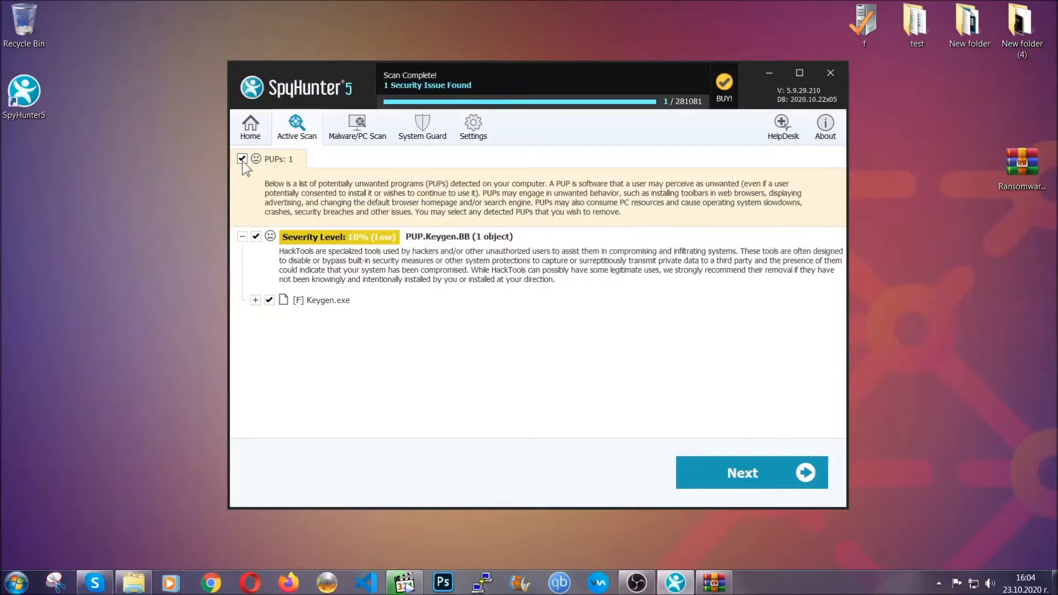
mouse_move(747, 473)
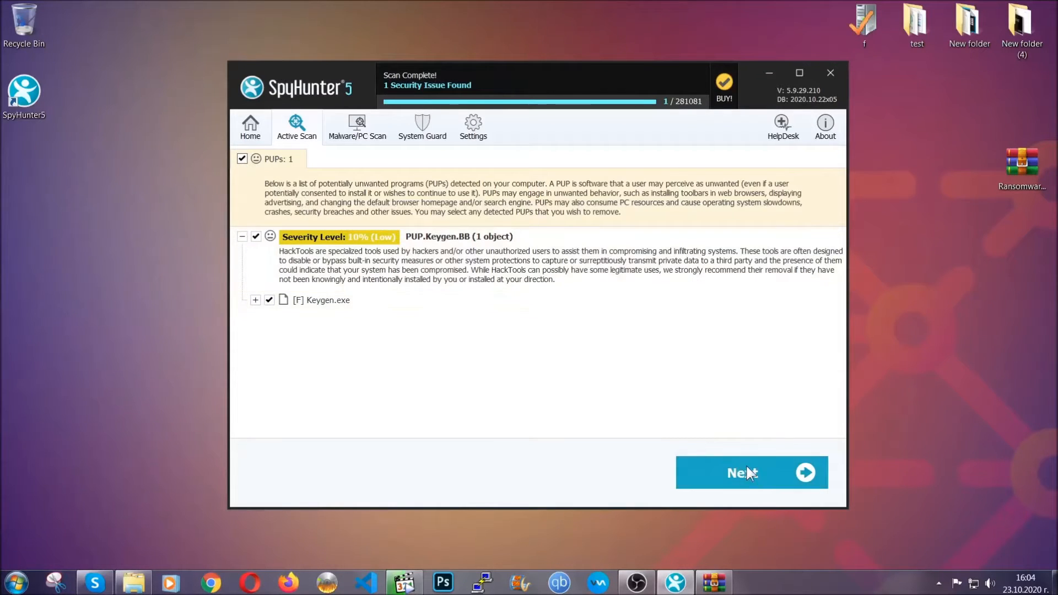
mouse_move(742, 474)
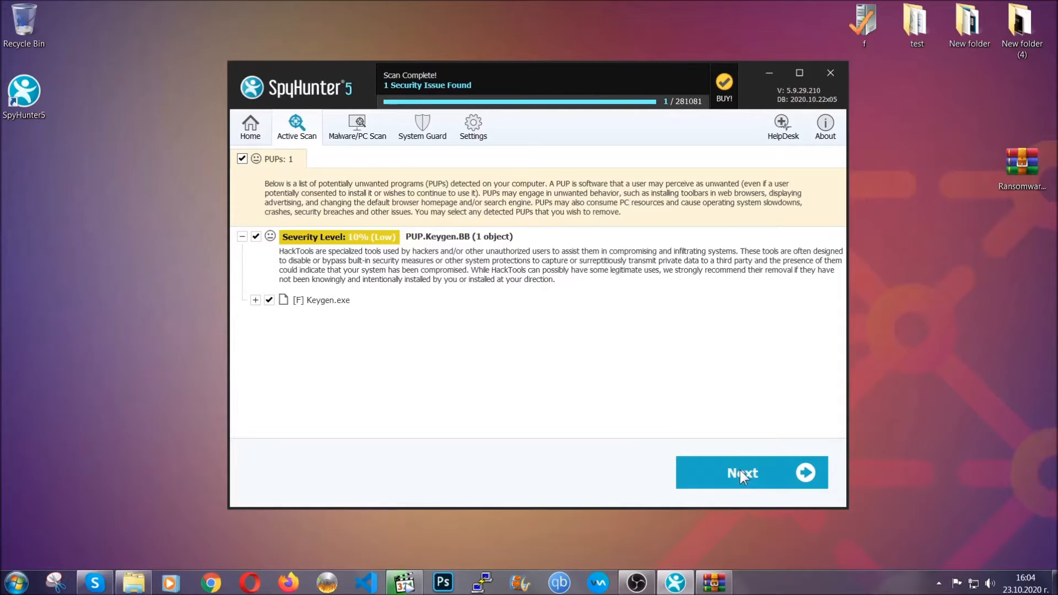
click(830, 73)
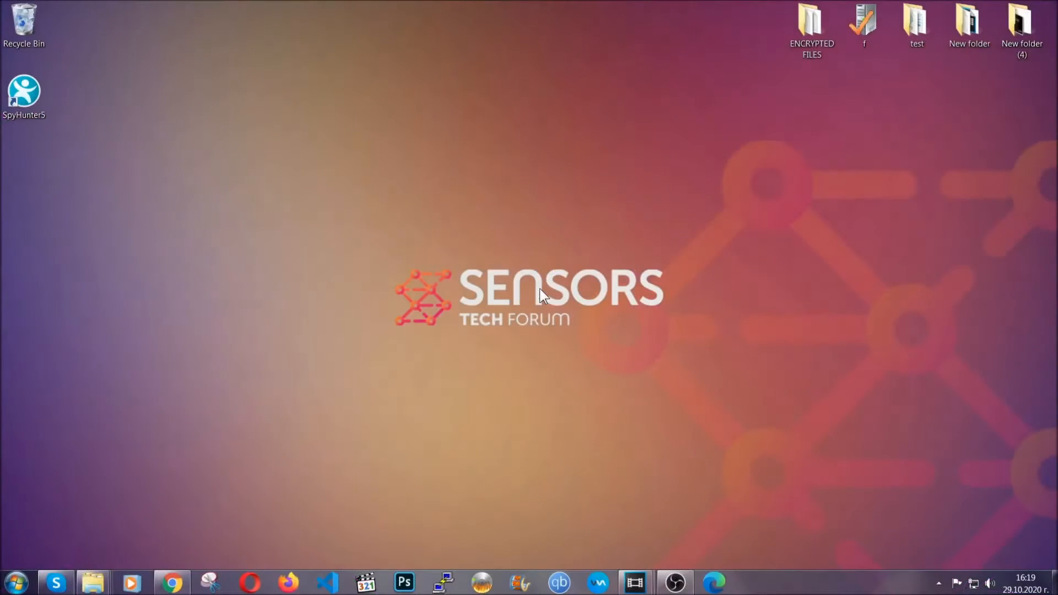
Run APPWIZ.CPL and start Uninstall/Change on SUSPICIOUS PROGRAM in Programs and Features
key(Win+r)
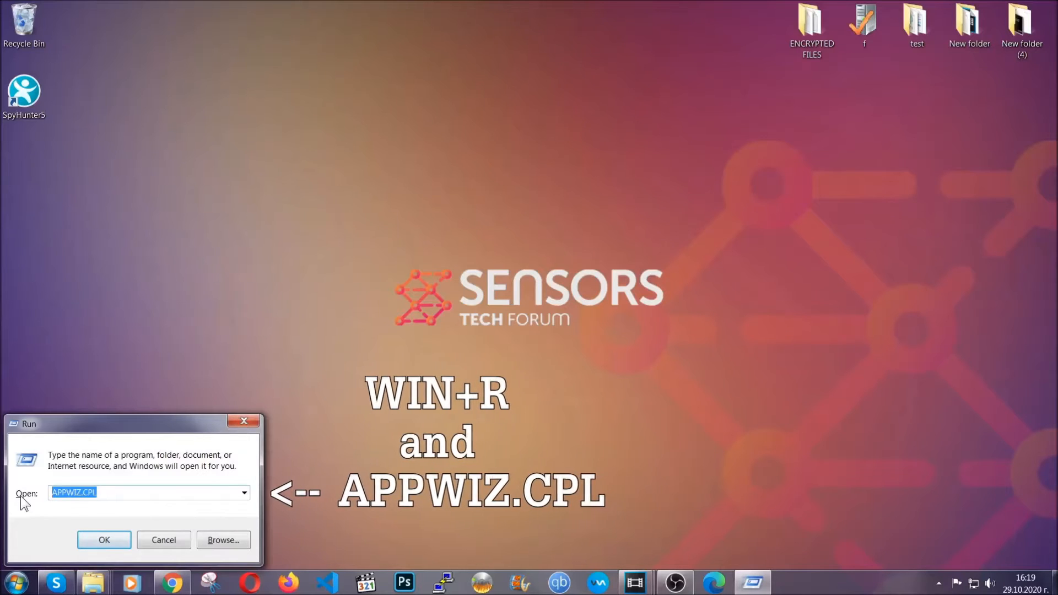
click(104, 540)
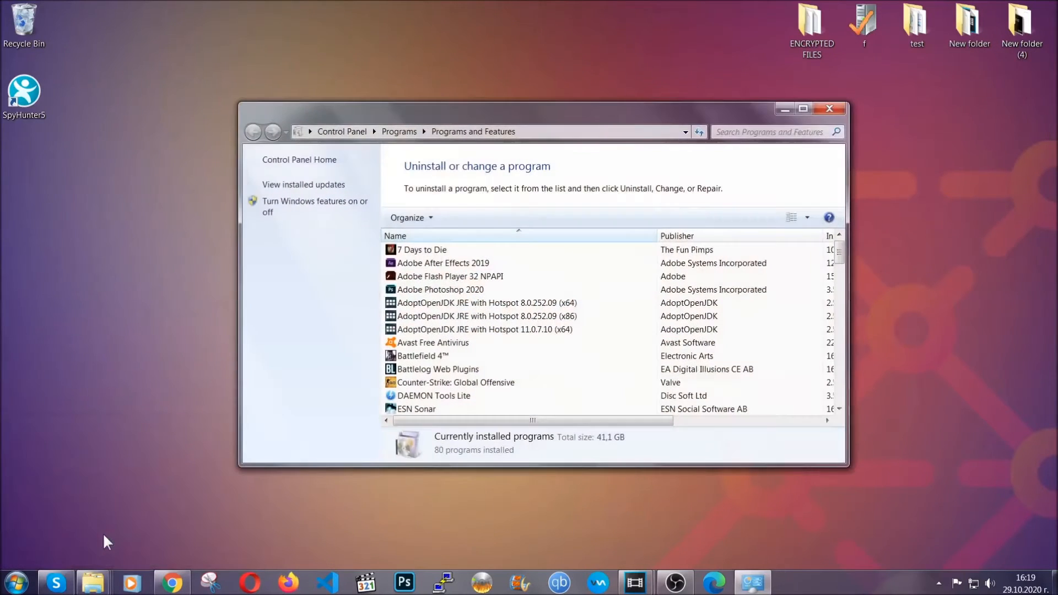
scroll(down, 3)
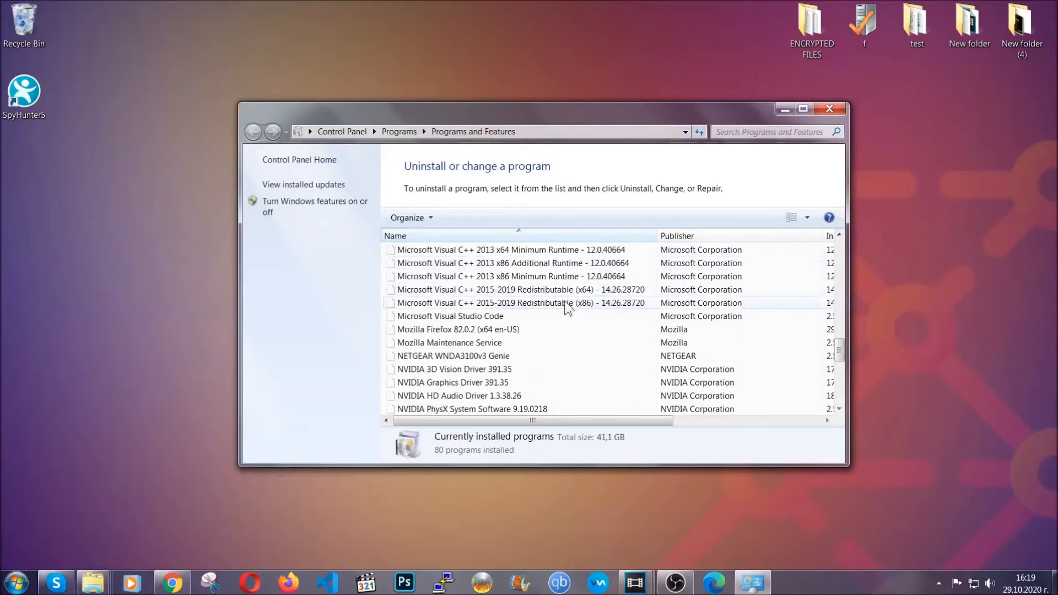
scroll(down, 3)
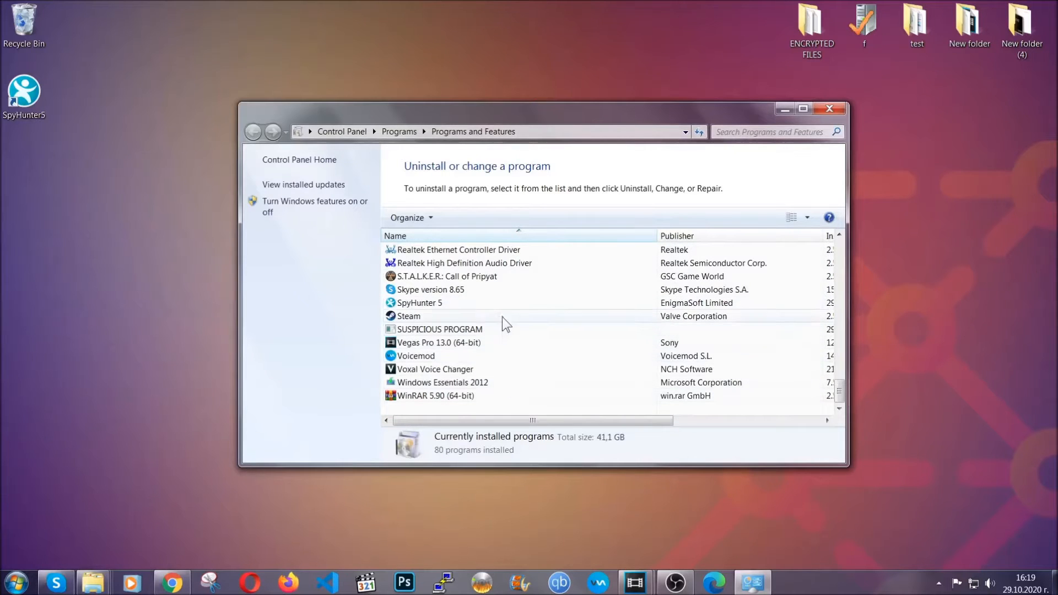
click(439, 330)
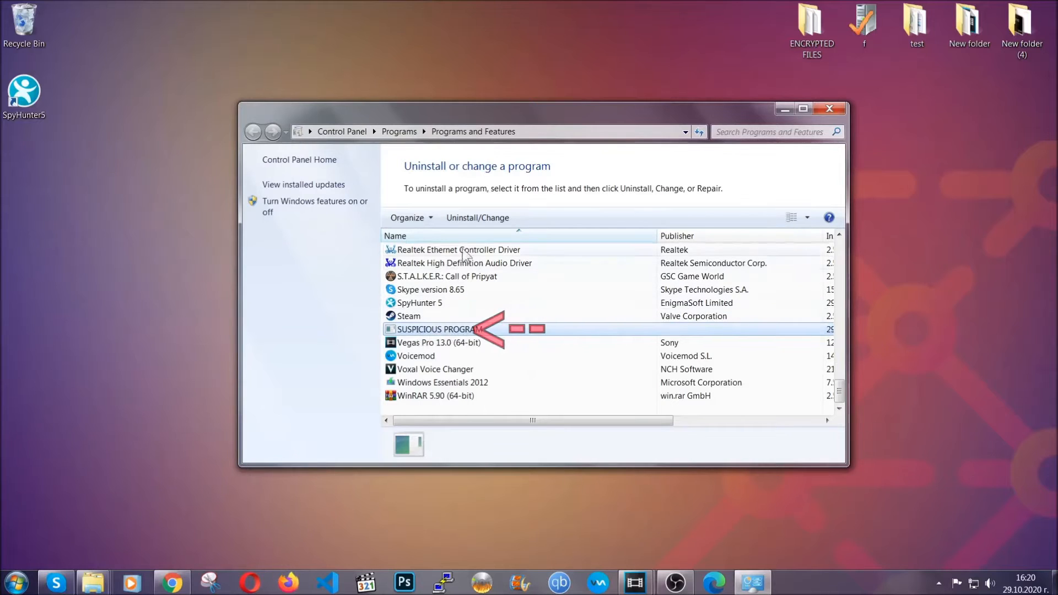
click(477, 218)
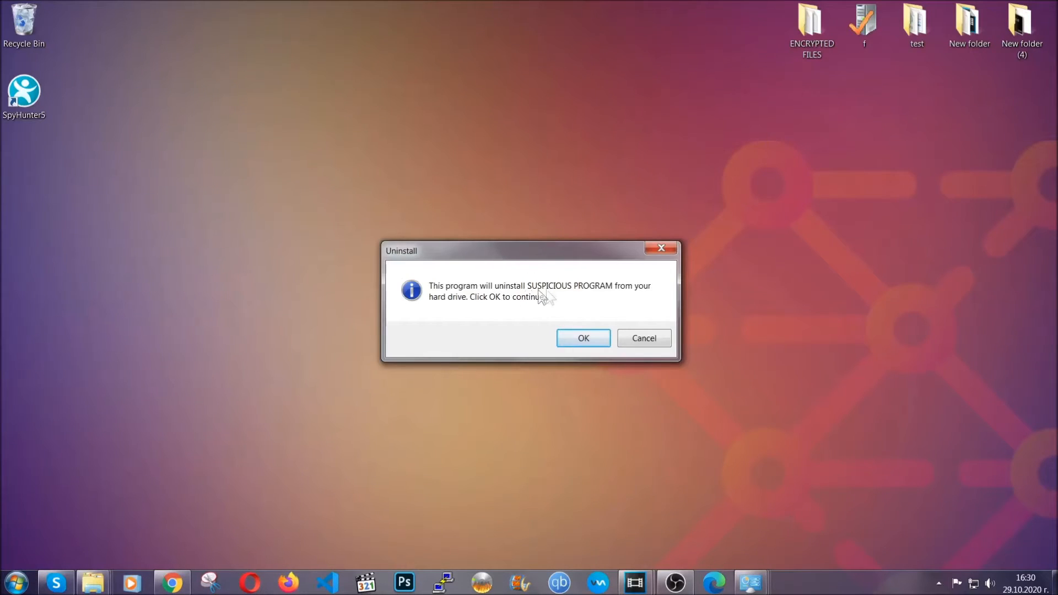
Confirm removal of SUSPICIOUS PROGRAM and dismiss the successfully removed message
click(582, 338)
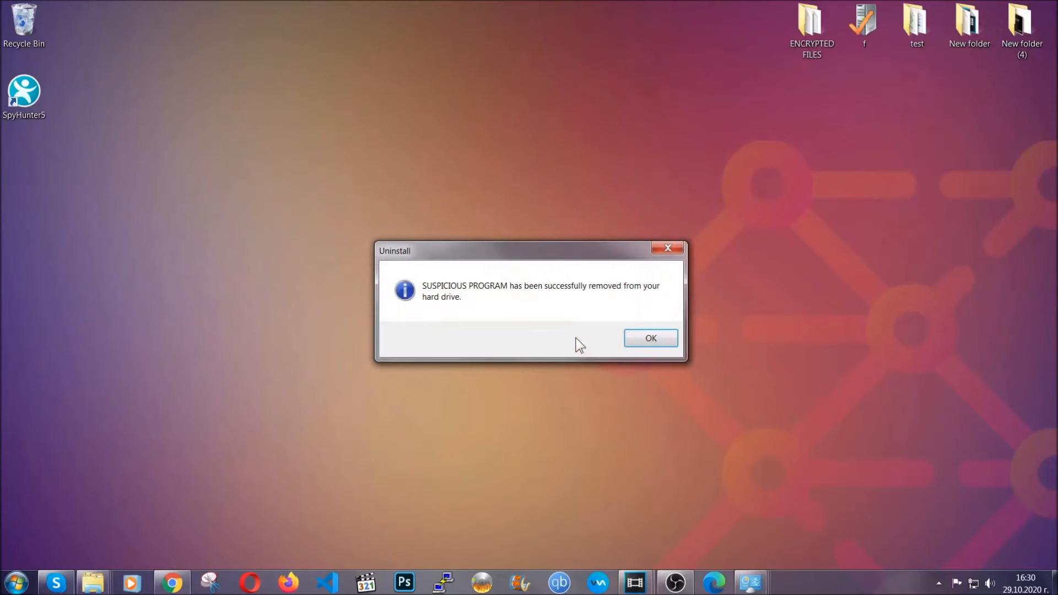
mouse_move(630, 308)
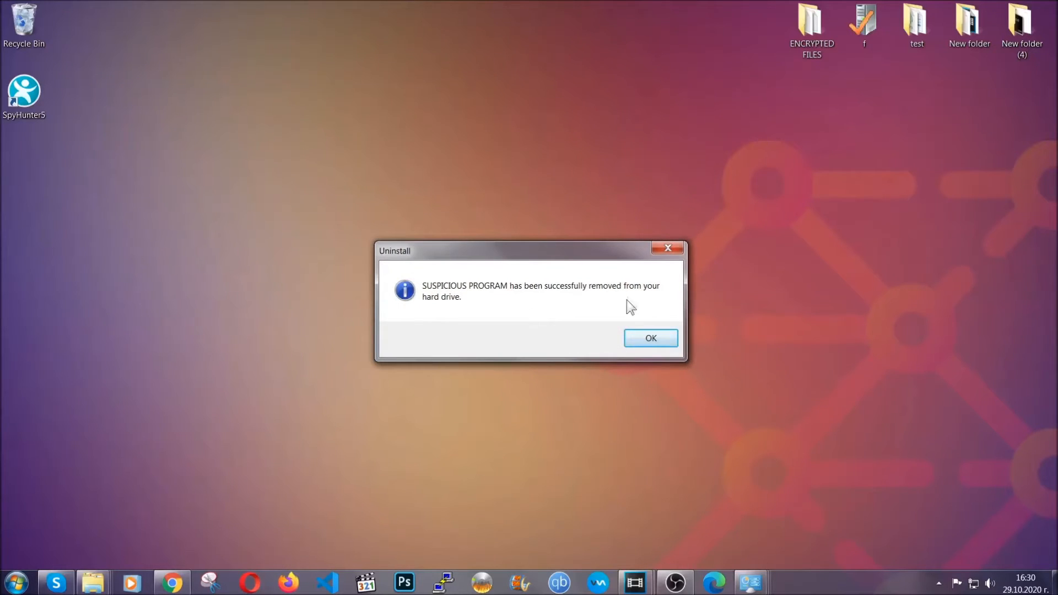
click(649, 338)
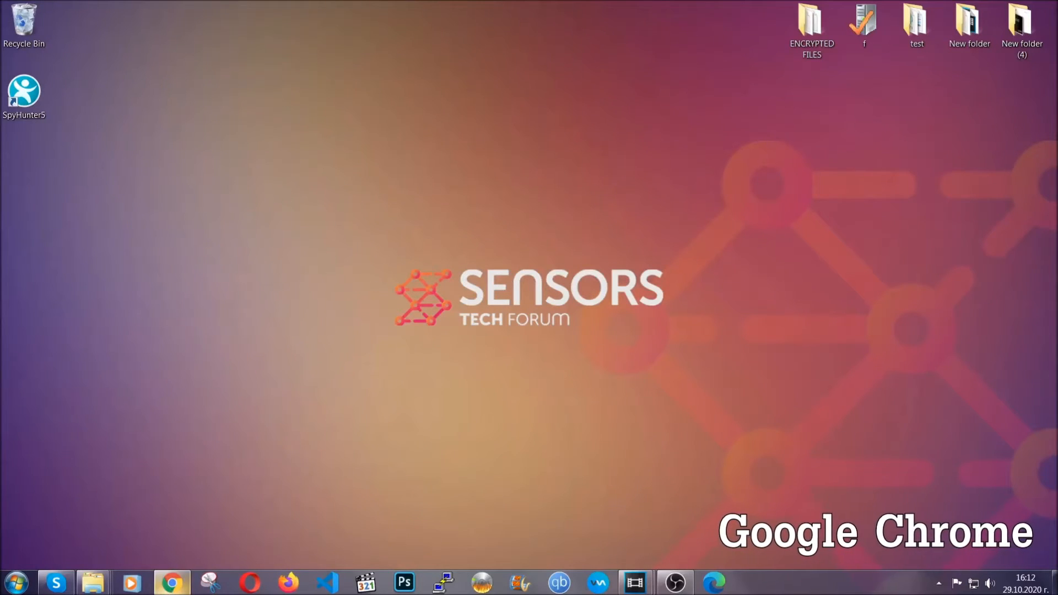
Clear Chrome's browsing data for All time in Advanced, leaving Passwords unticked
click(172, 582)
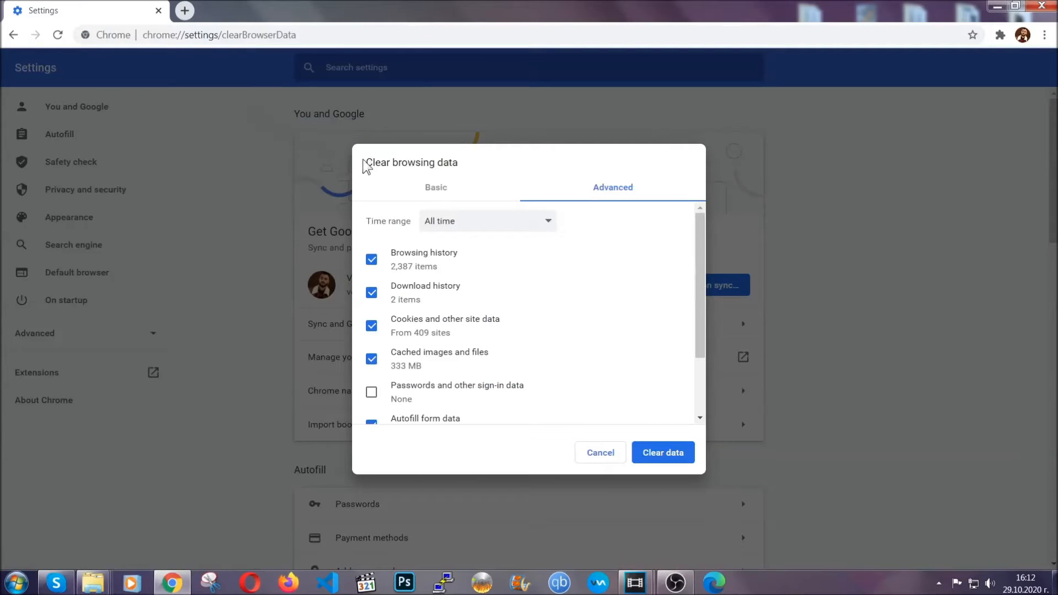
double_click(412, 162)
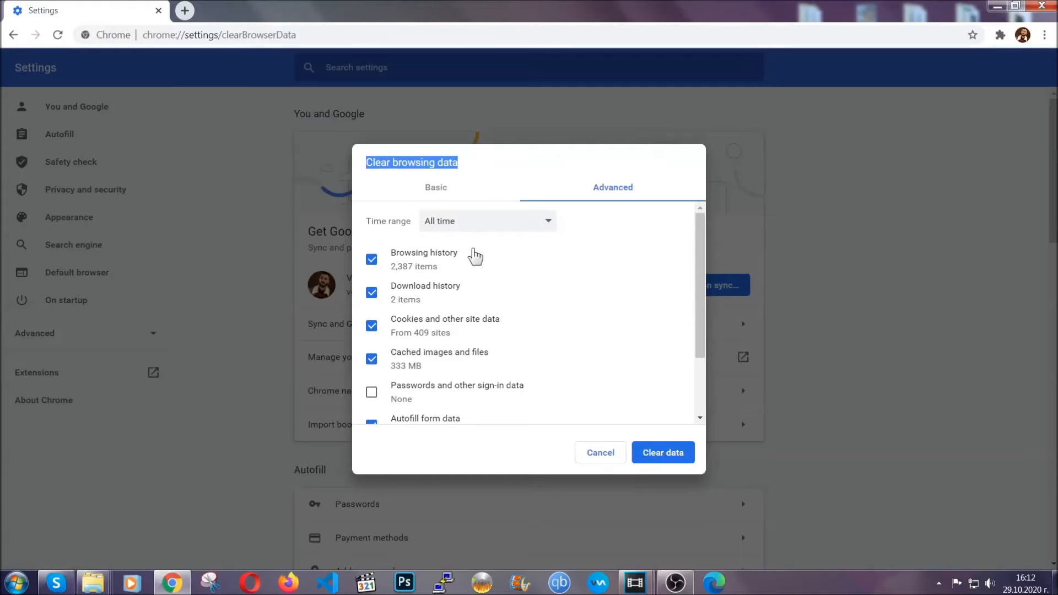
click(486, 220)
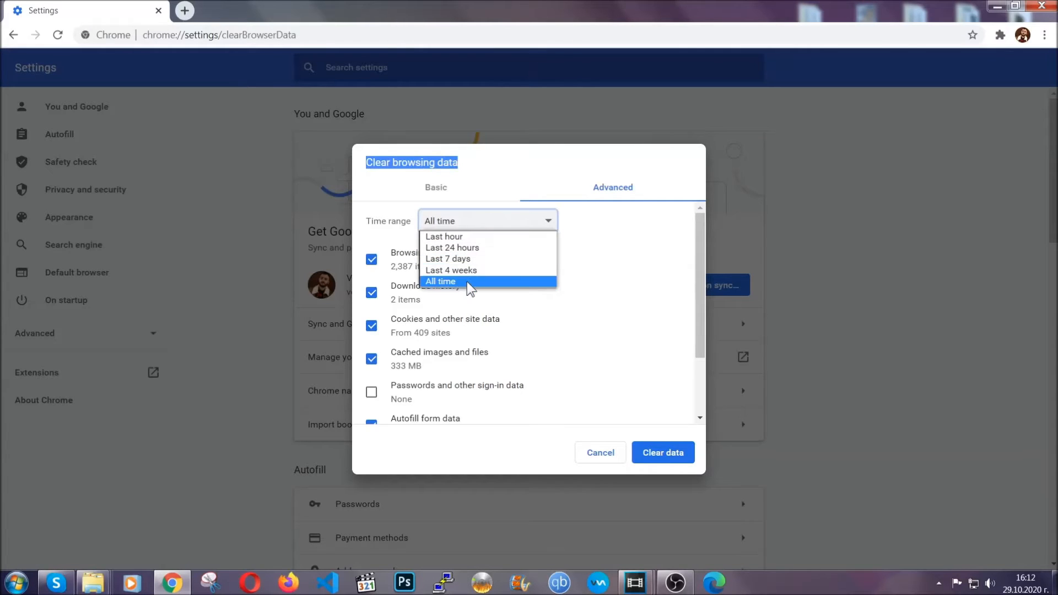
click(440, 281)
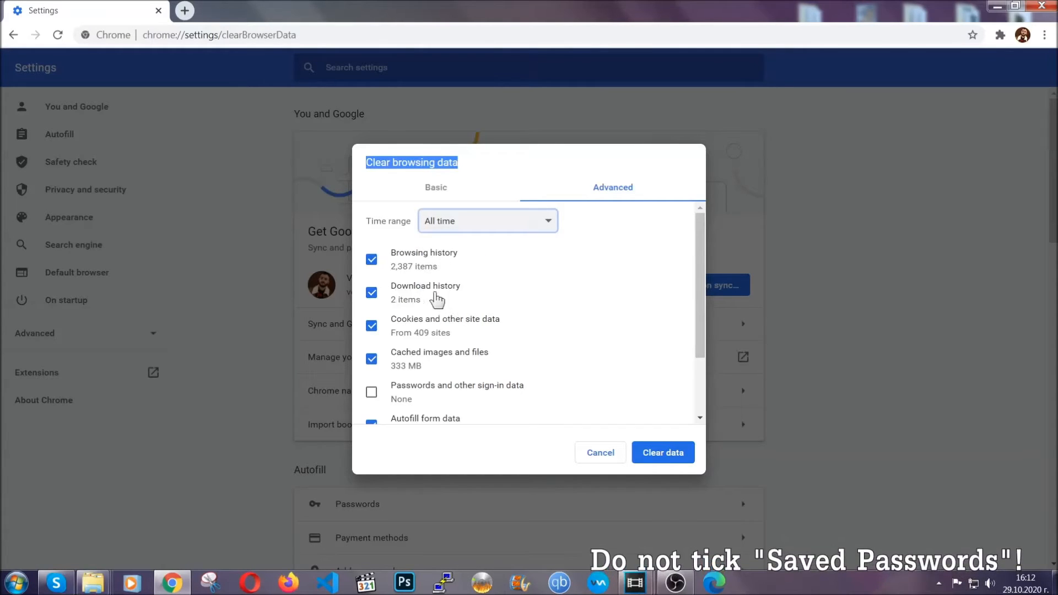
scroll(down, 3)
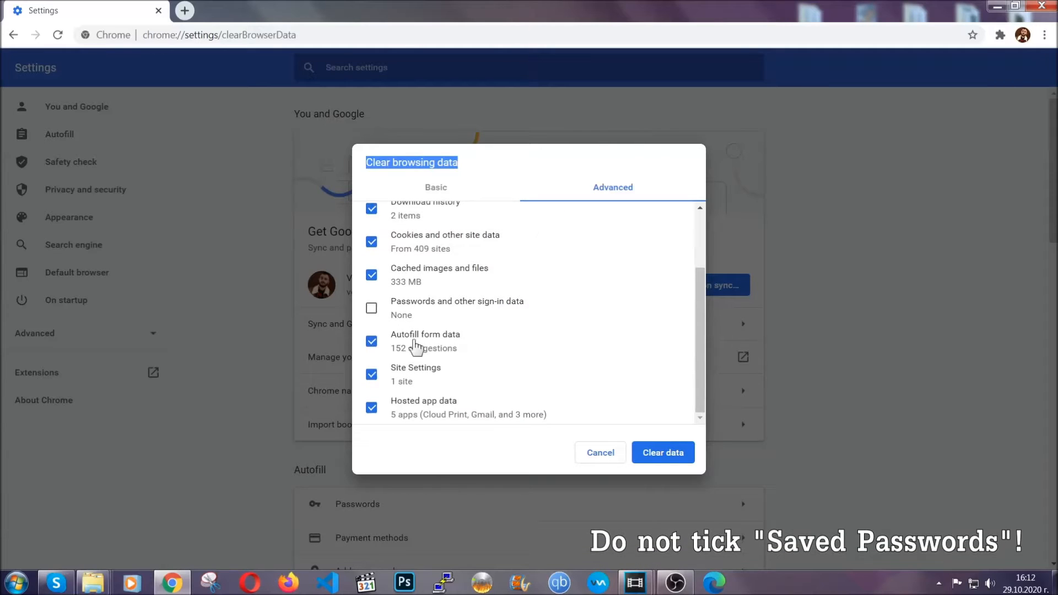
mouse_move(600, 397)
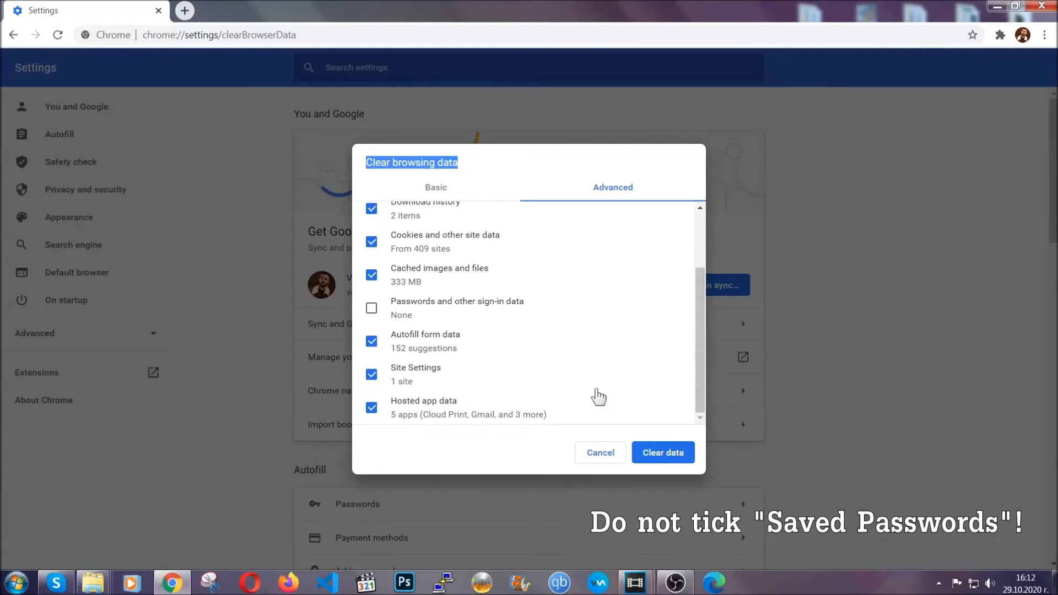
click(662, 452)
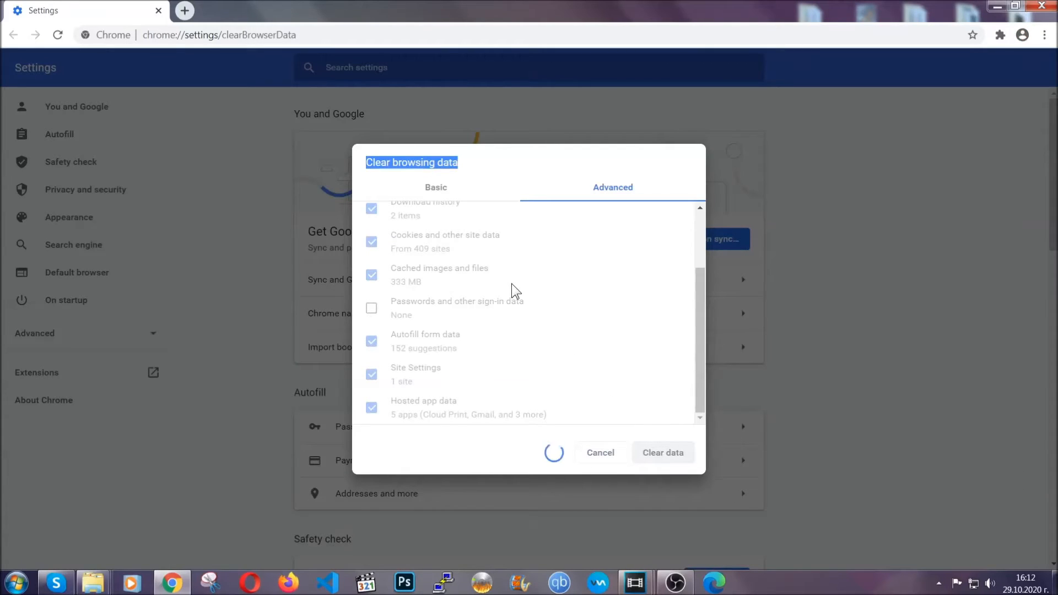
click(662, 452)
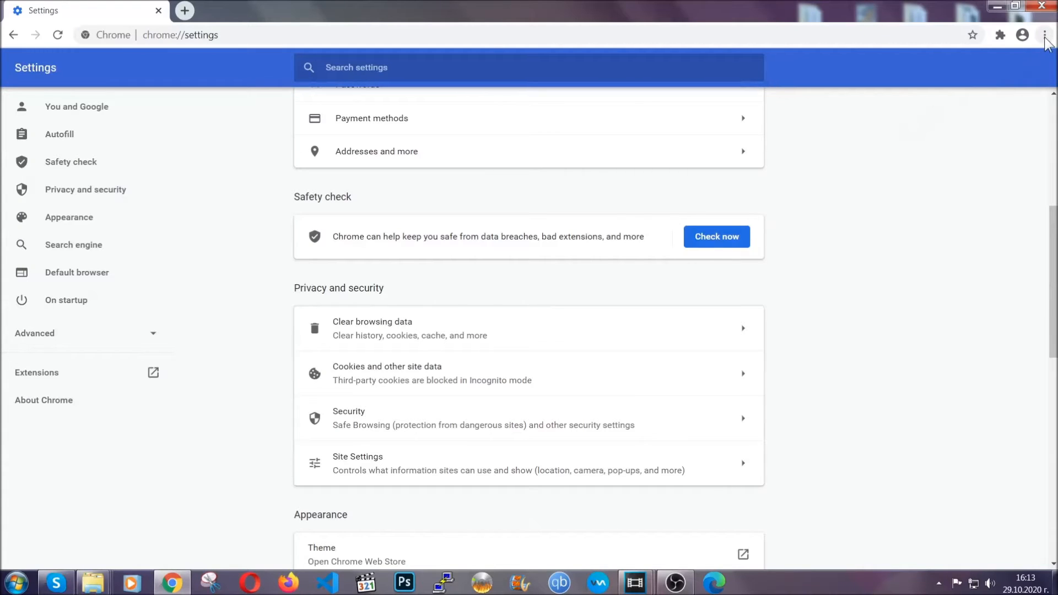
Remove the corrupted Bulk Media Downloader extension from More tools > Extensions
click(1045, 35)
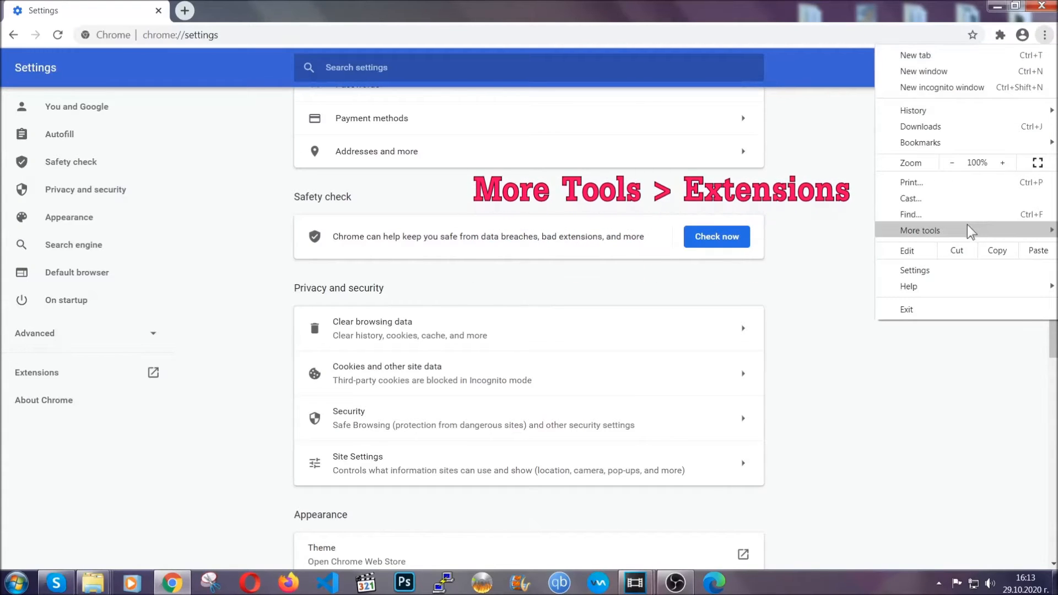
click(919, 231)
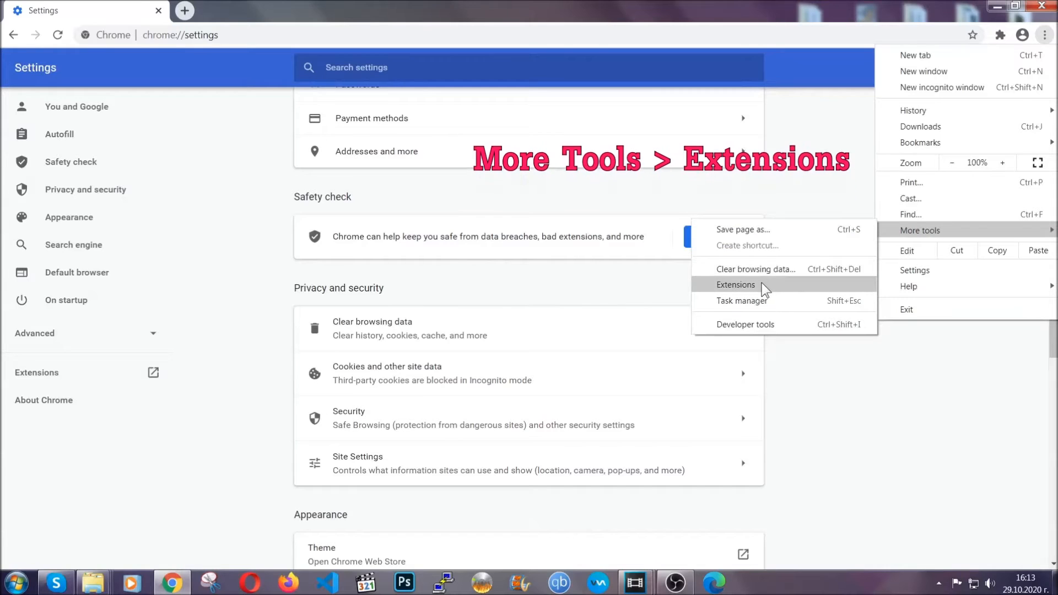
click(736, 284)
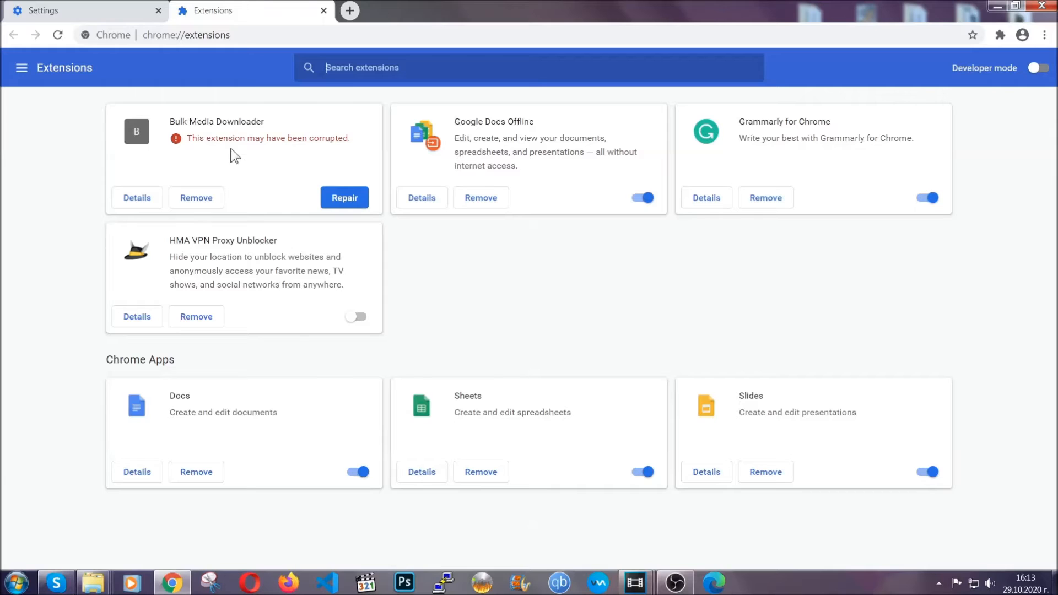
click(196, 197)
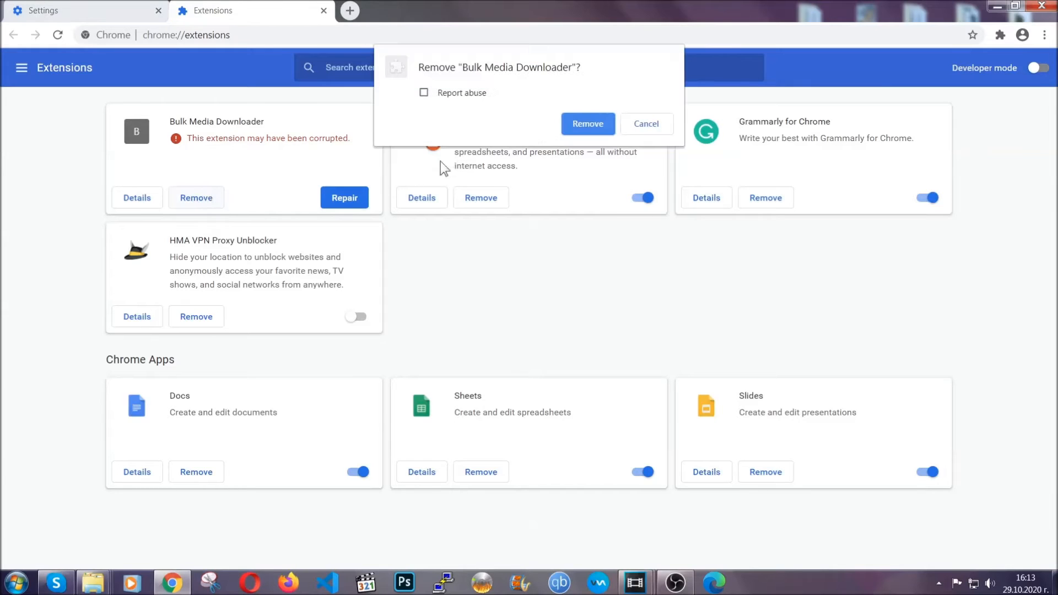
click(587, 124)
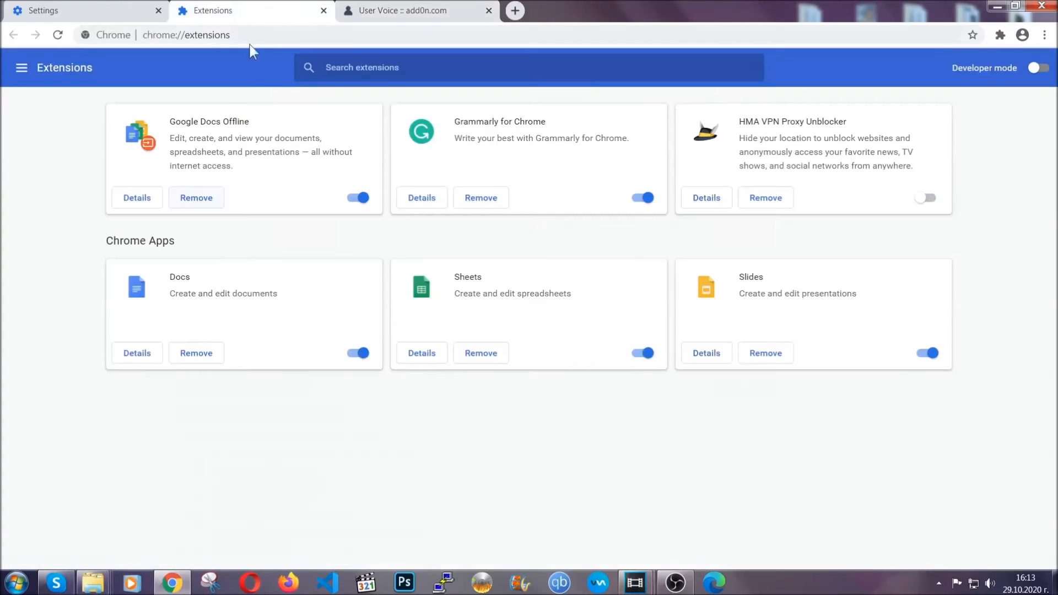
click(488, 11)
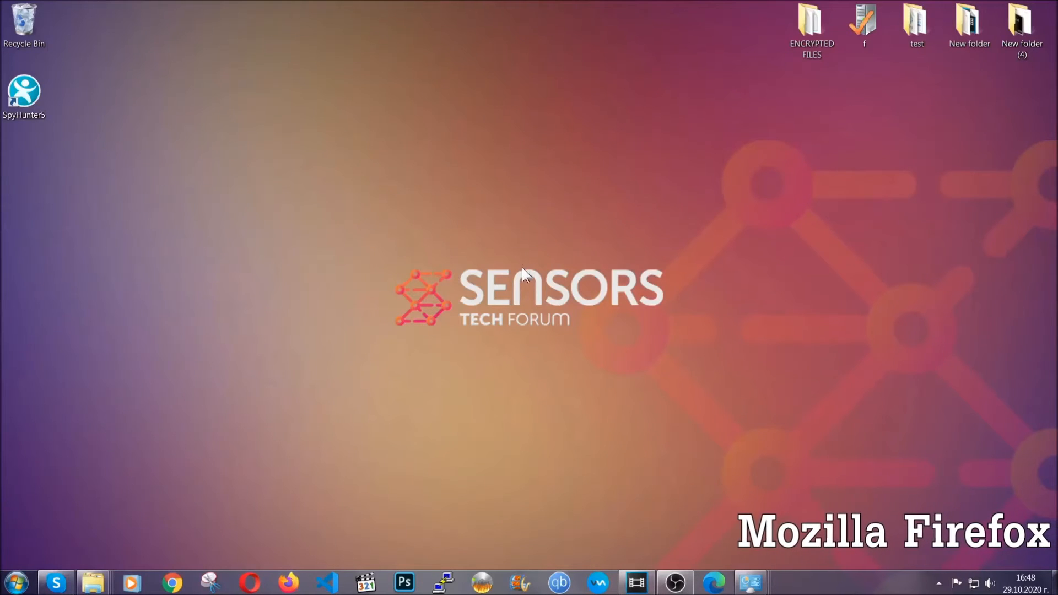
Launch Firefox, go to about:support and start Refresh Firefox to restore defaults
click(287, 582)
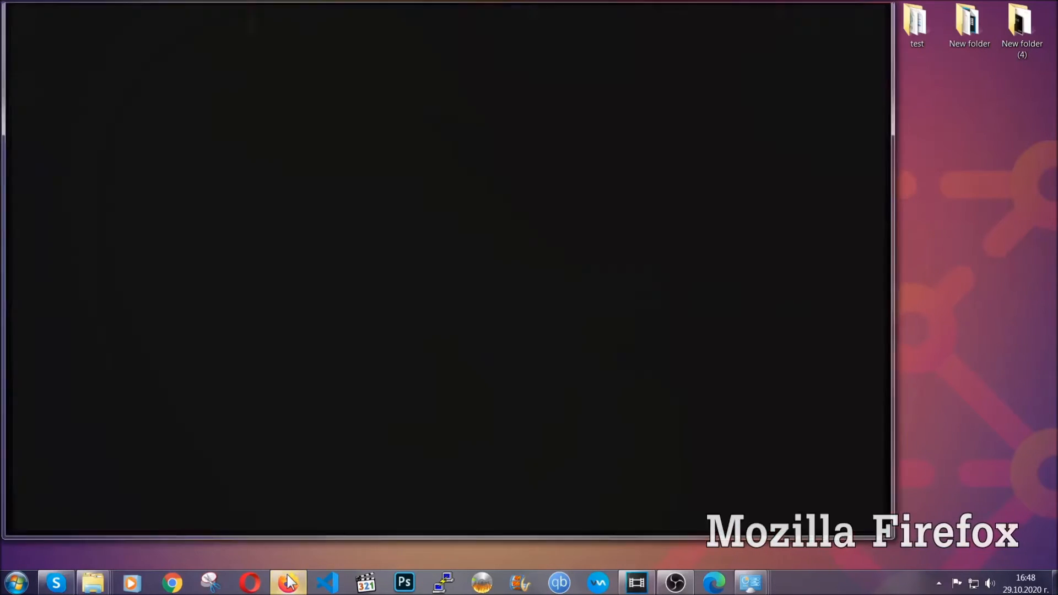
click(287, 582)
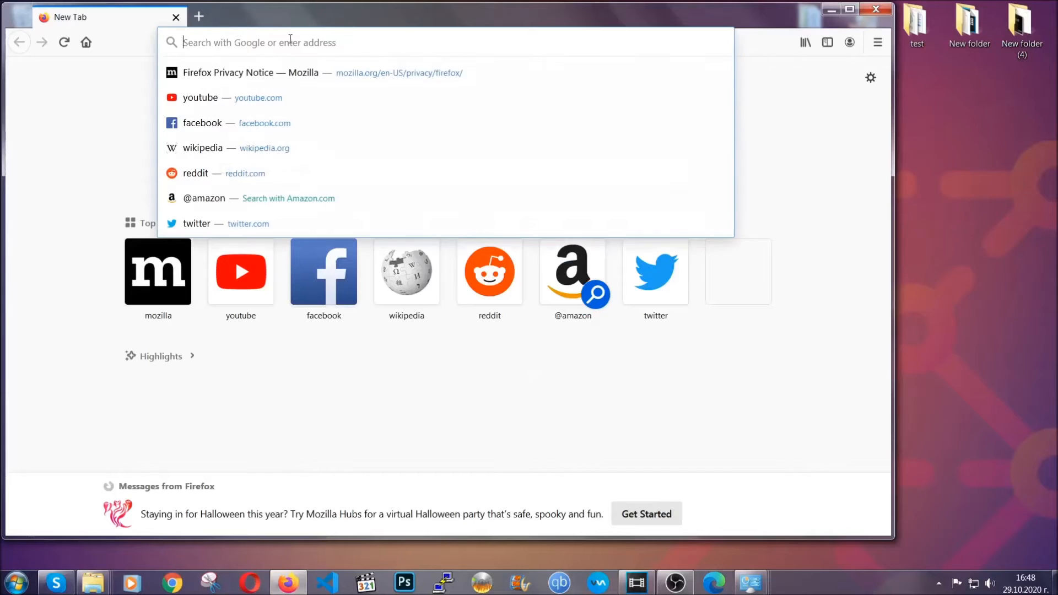
text(about)
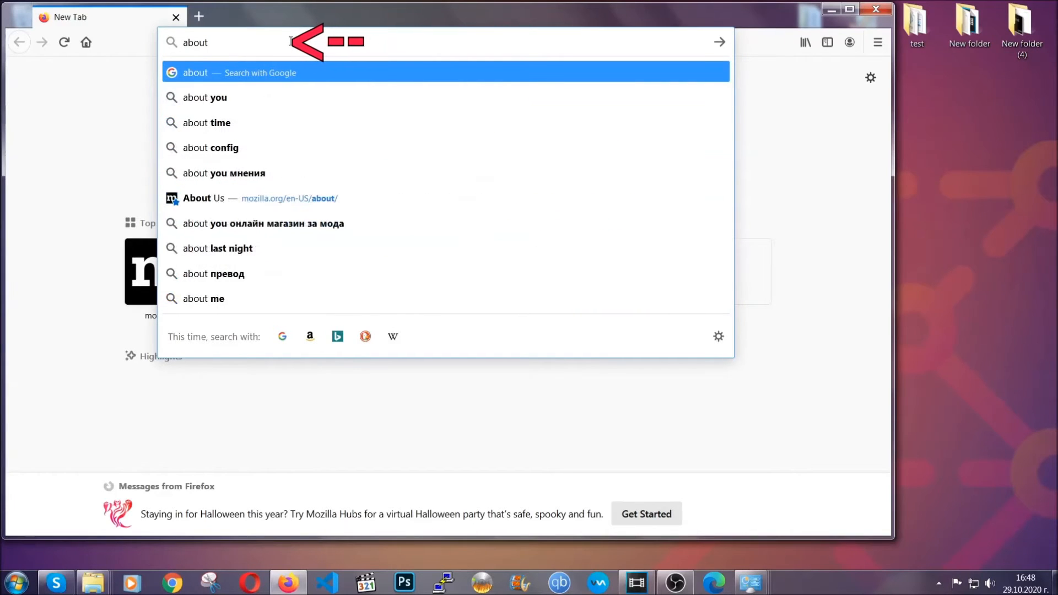
text(:support)
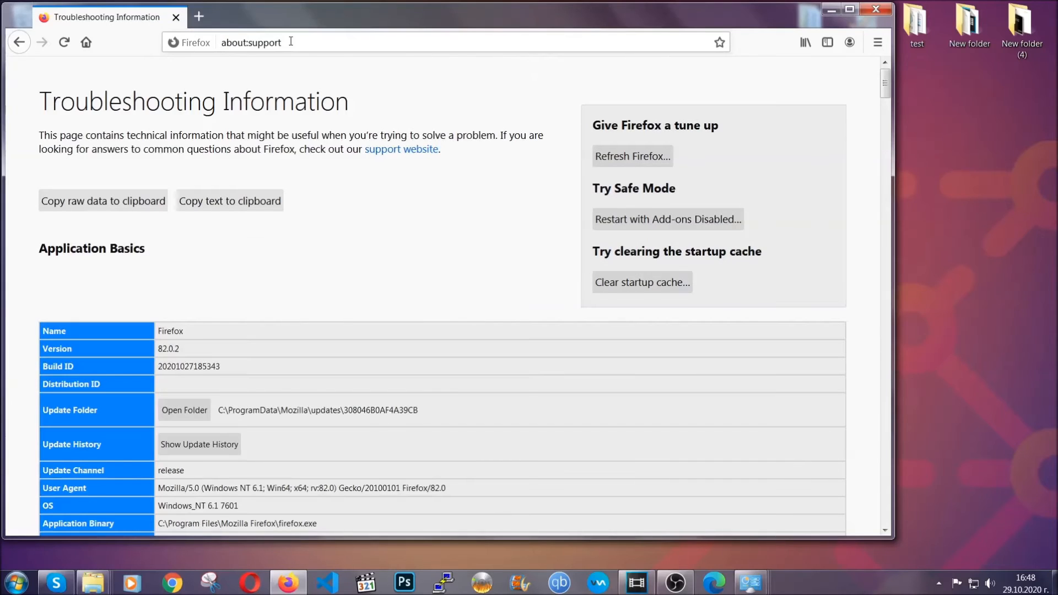
mouse_move(394, 228)
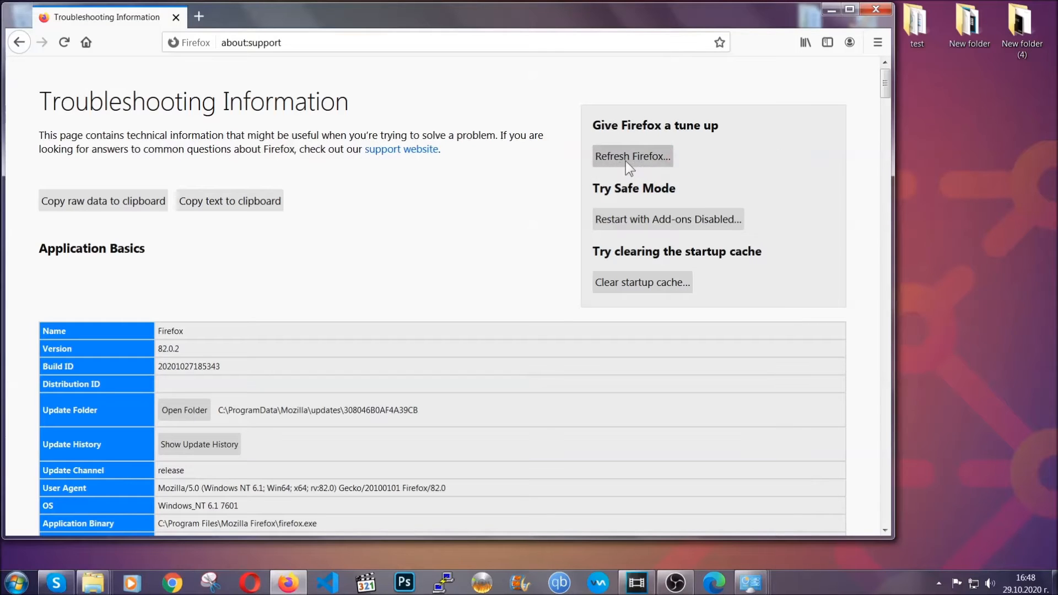
click(632, 156)
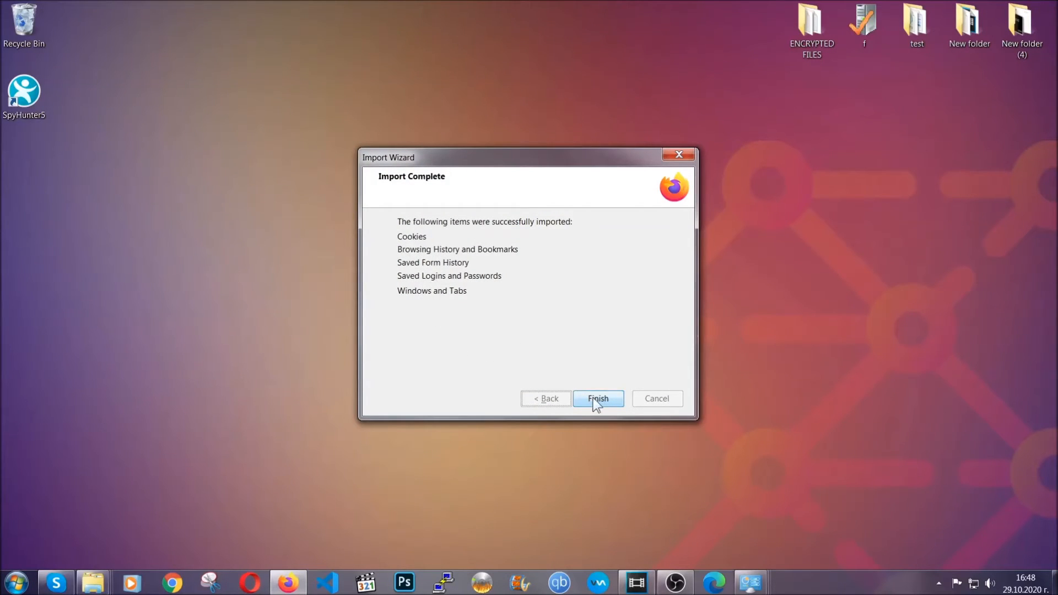
Finish the Import Complete wizard and select the Old Firefox Data folder on the desktop
click(596, 398)
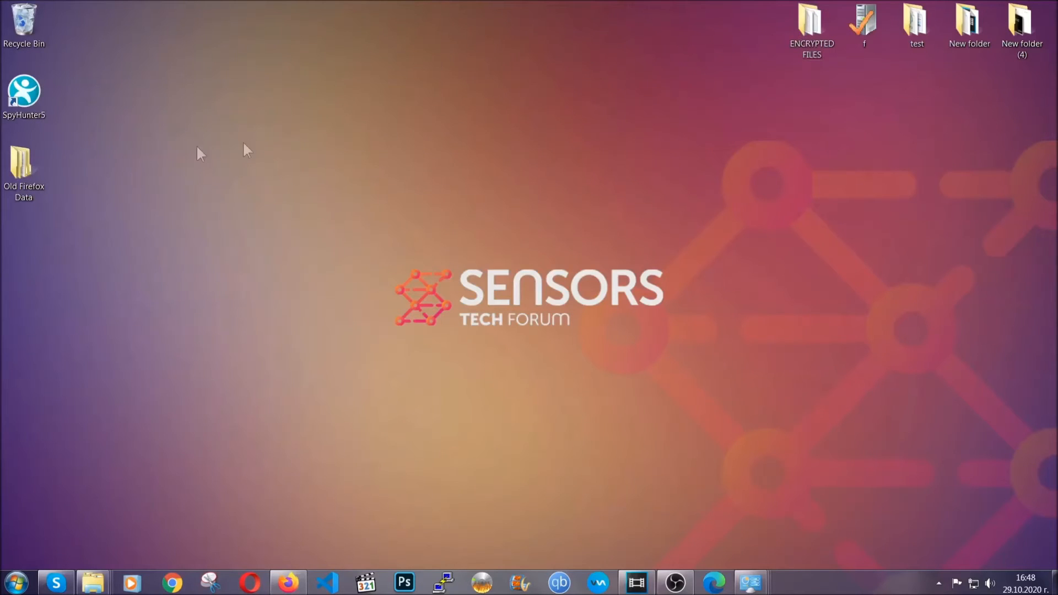
click(23, 169)
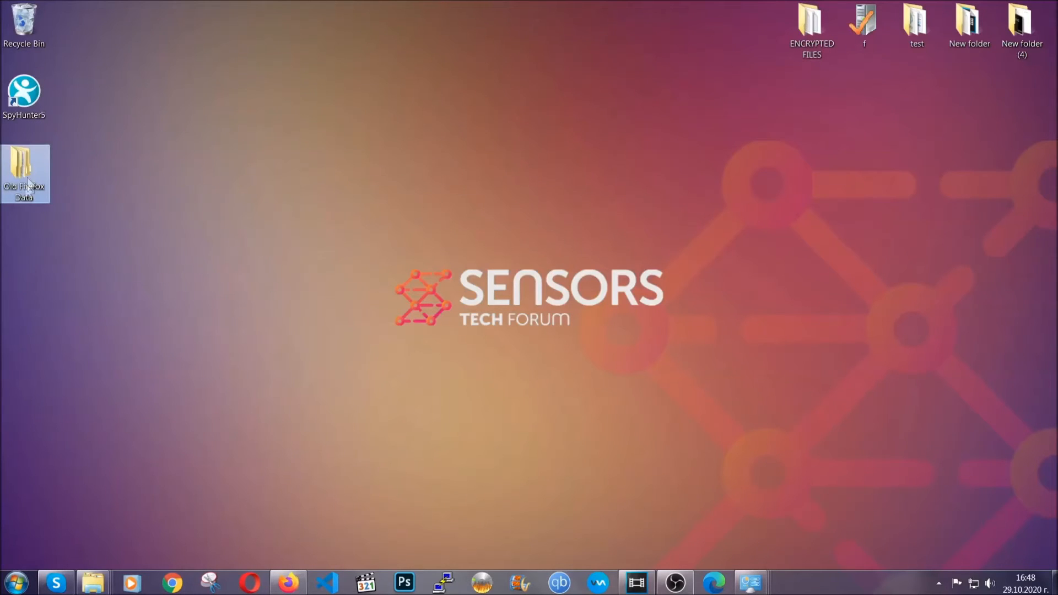
mouse_move(24, 171)
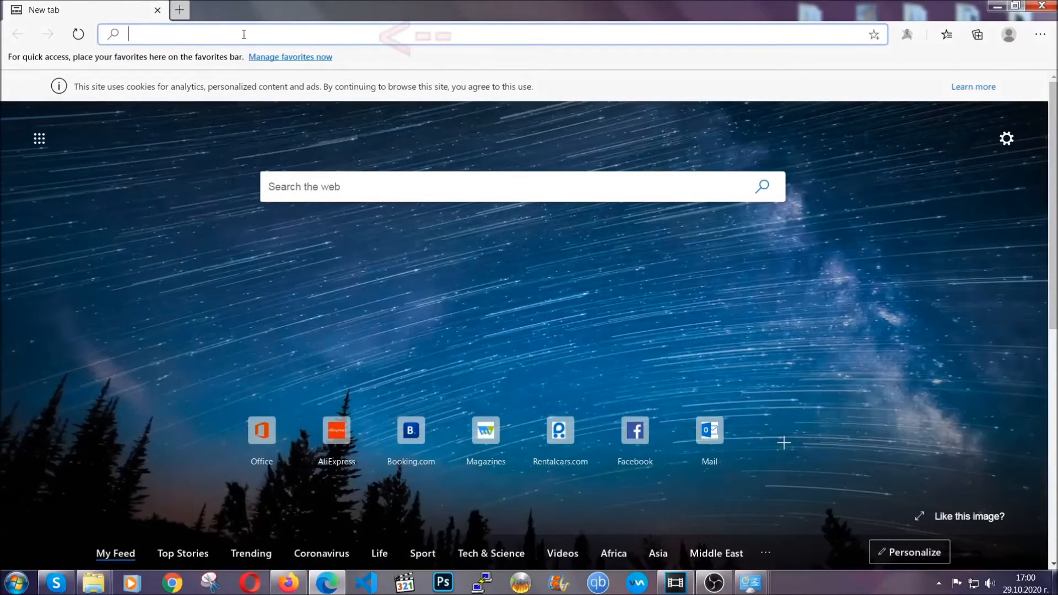
Go to edge://settings and clear Edge browsing data for All time, Passwords unticked
text(edge://version)
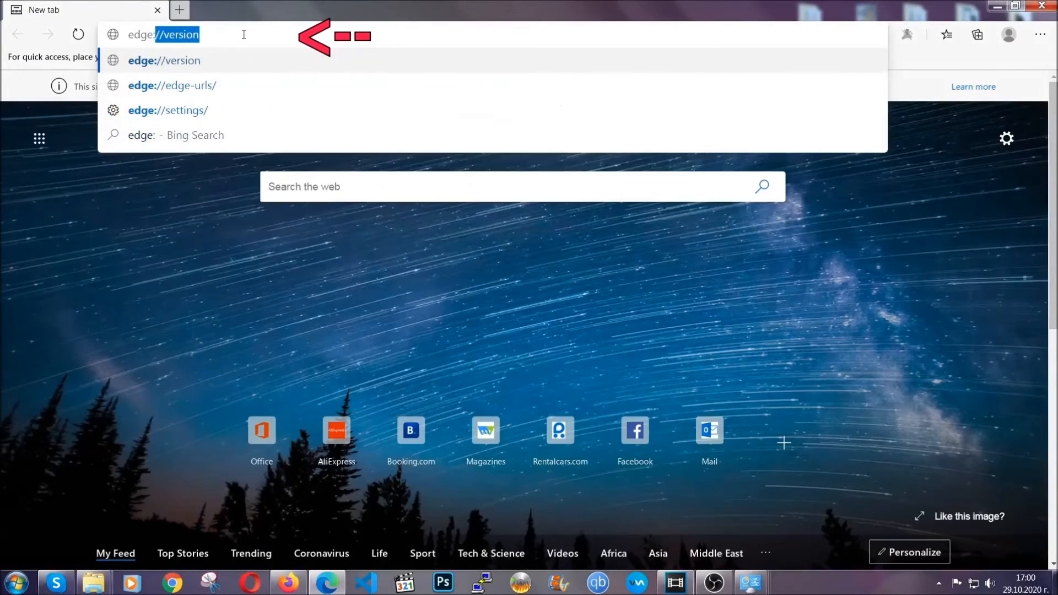
text(edge://settings/clearBrowserData)
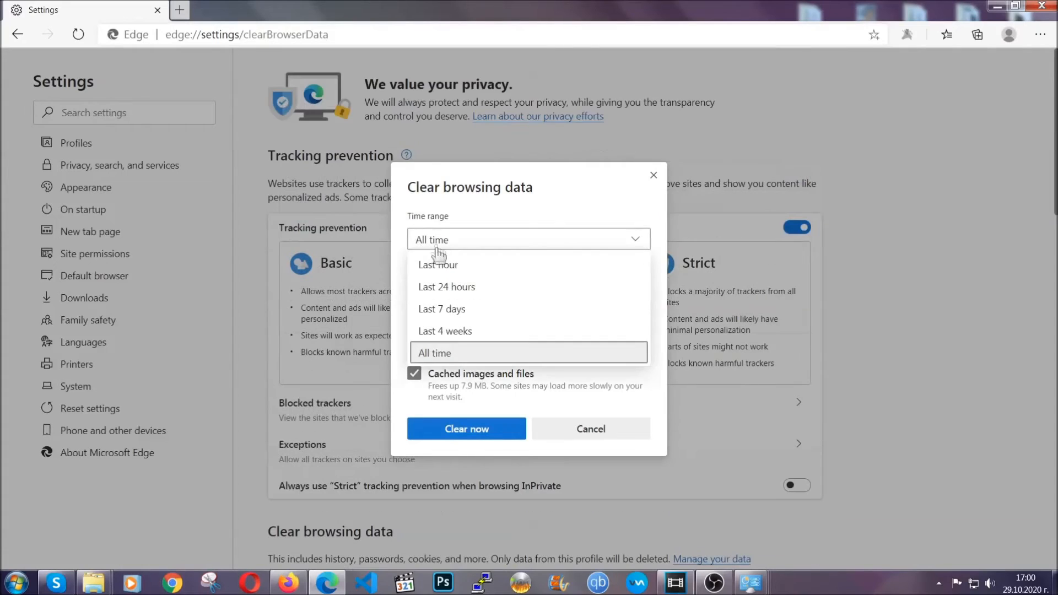
click(528, 353)
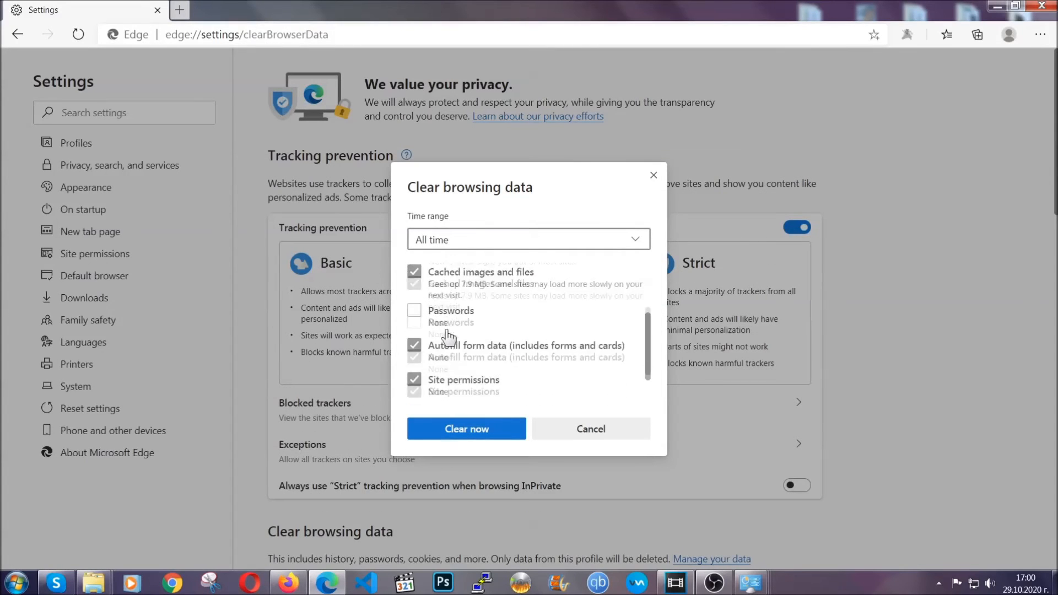
scroll(down, 3)
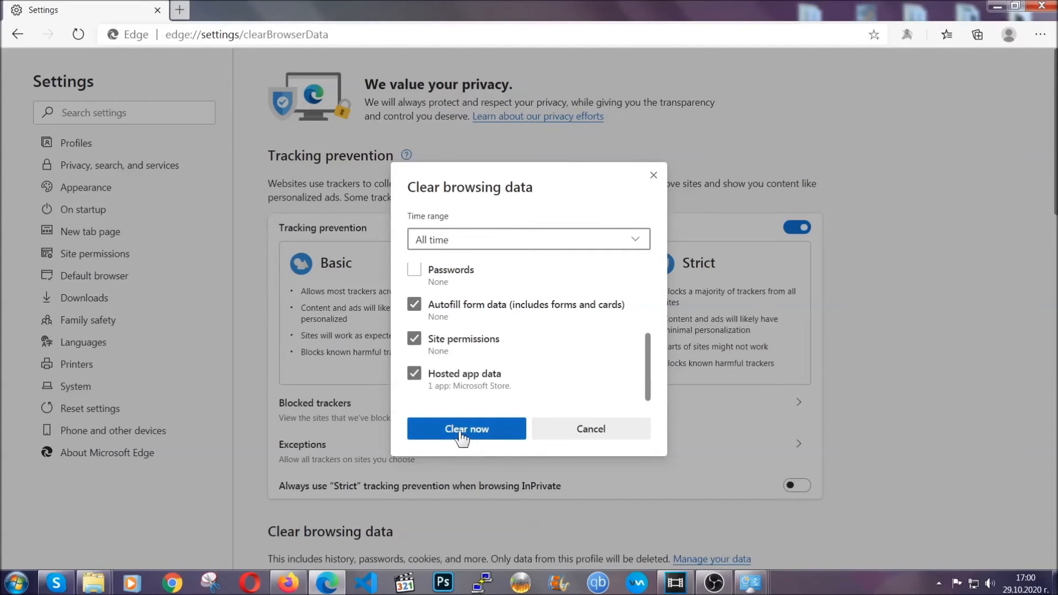
click(467, 429)
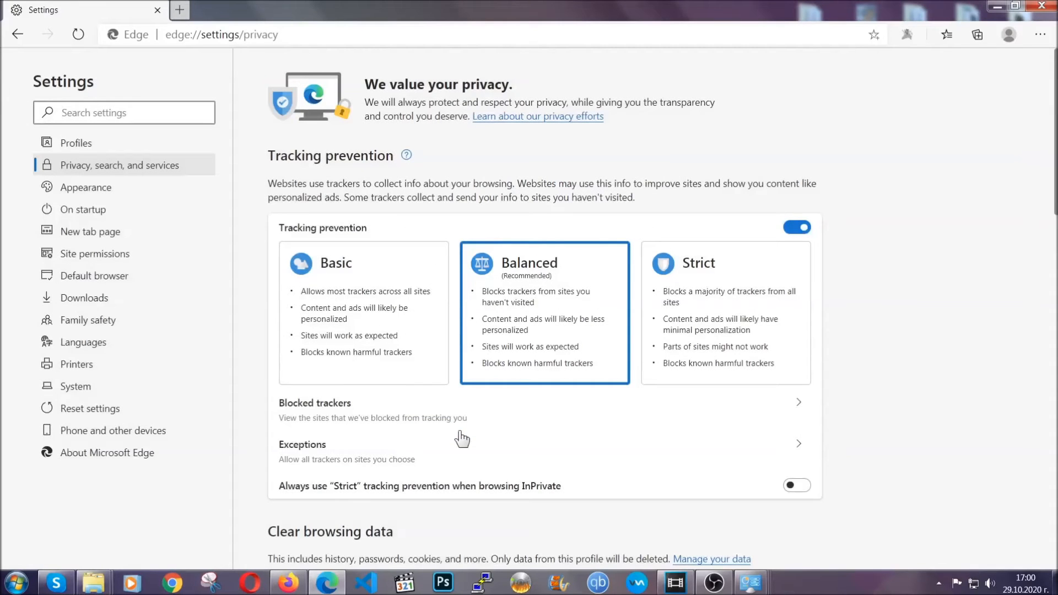
mouse_move(1046, 34)
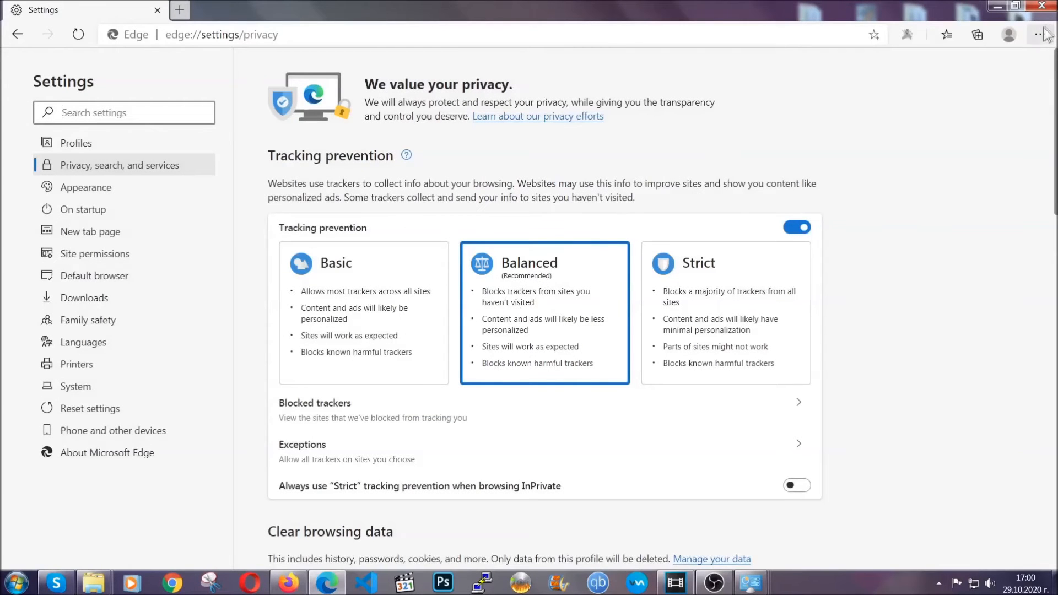
Remove the Chinese-named extension from Edge's Extensions page and confirm, leaving none installed
click(1039, 34)
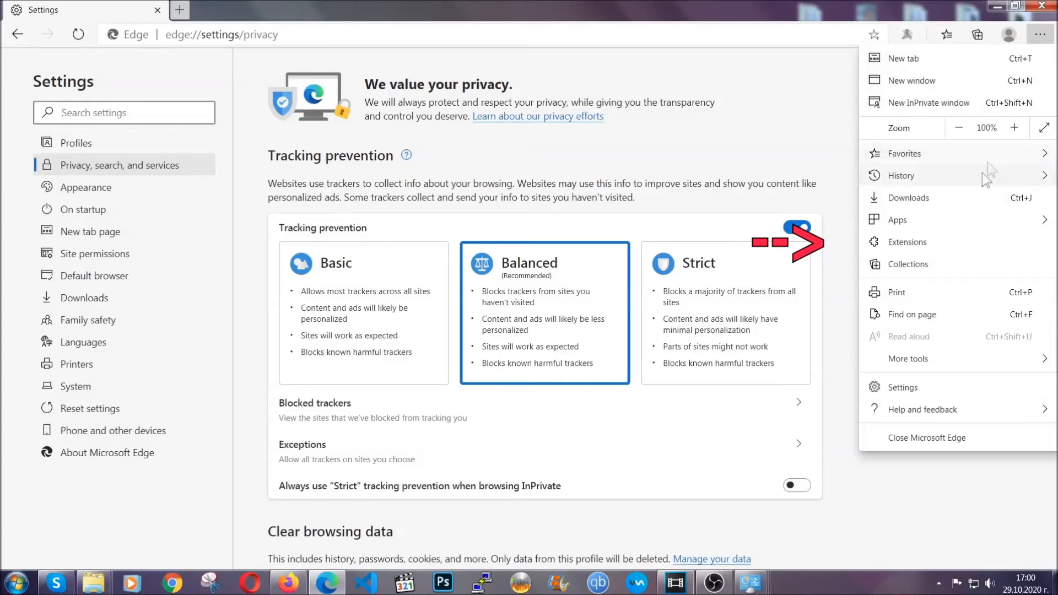
click(907, 241)
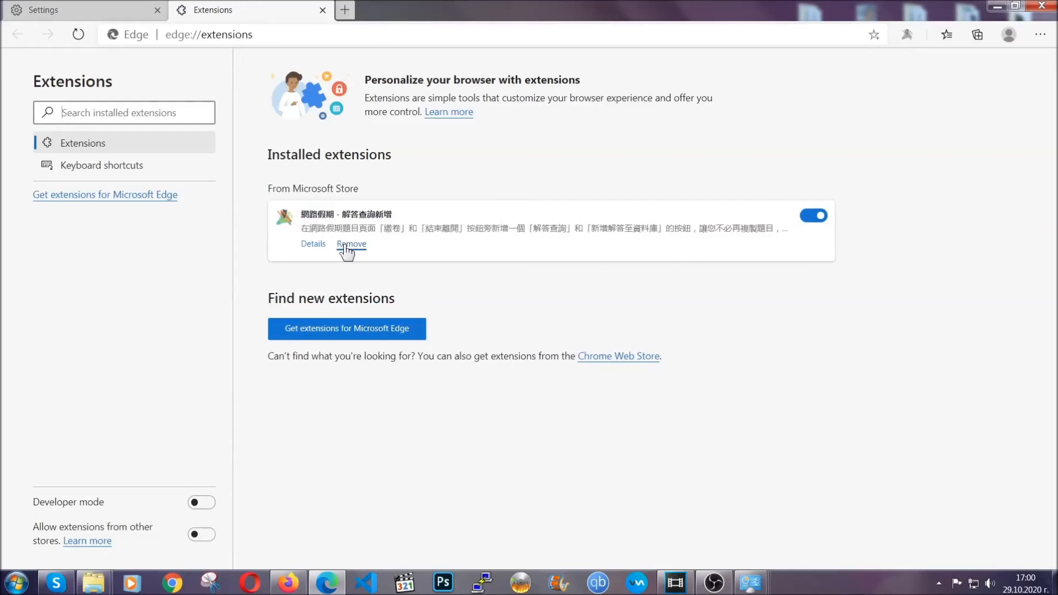
click(351, 244)
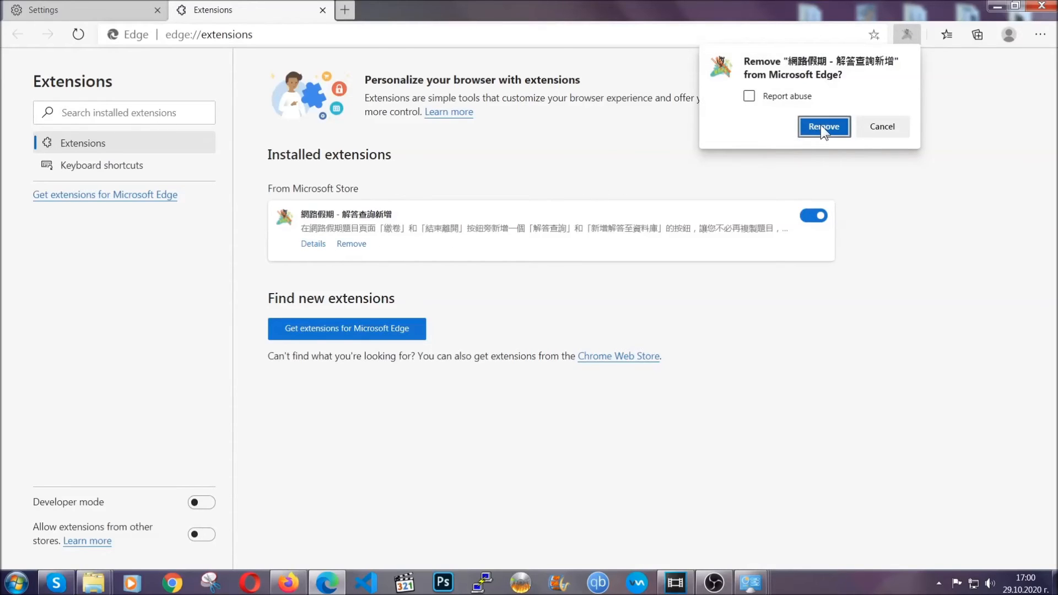
click(823, 126)
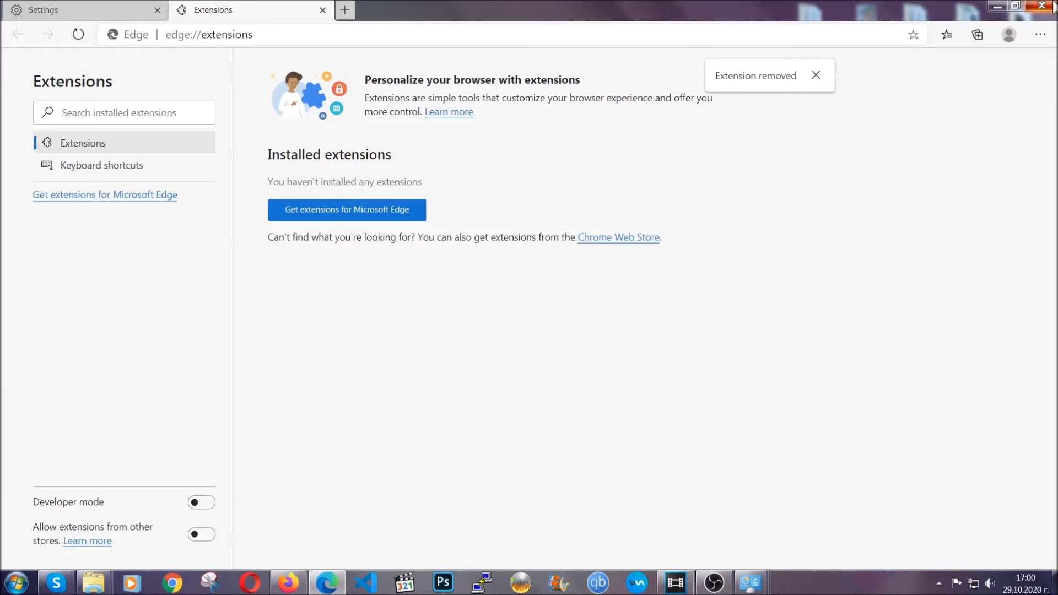
click(1045, 7)
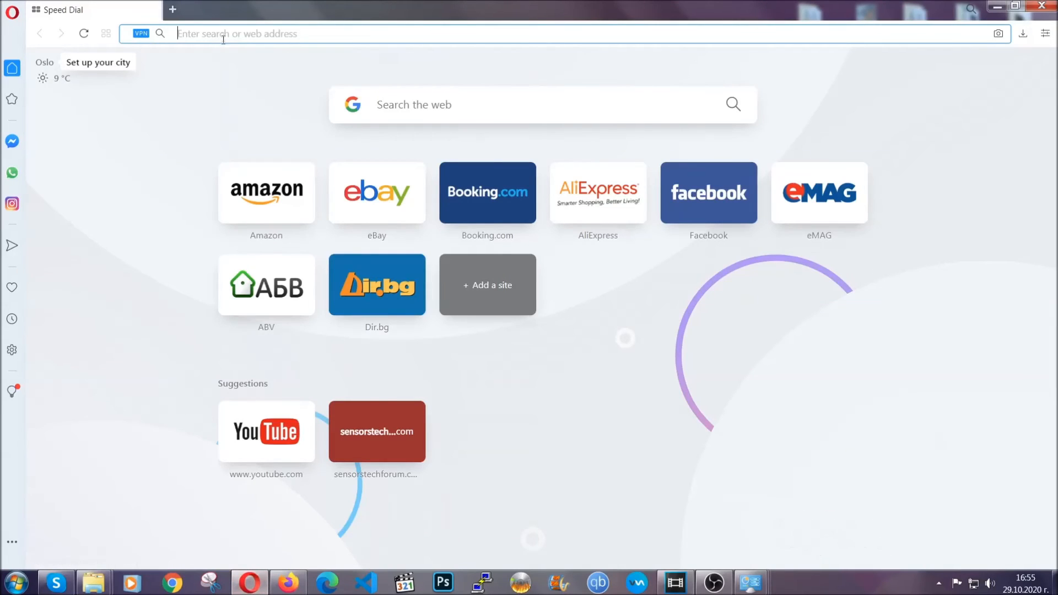
Navigate to opera://settings/clearBrowserData in the address bar
text(opera://settings/c)
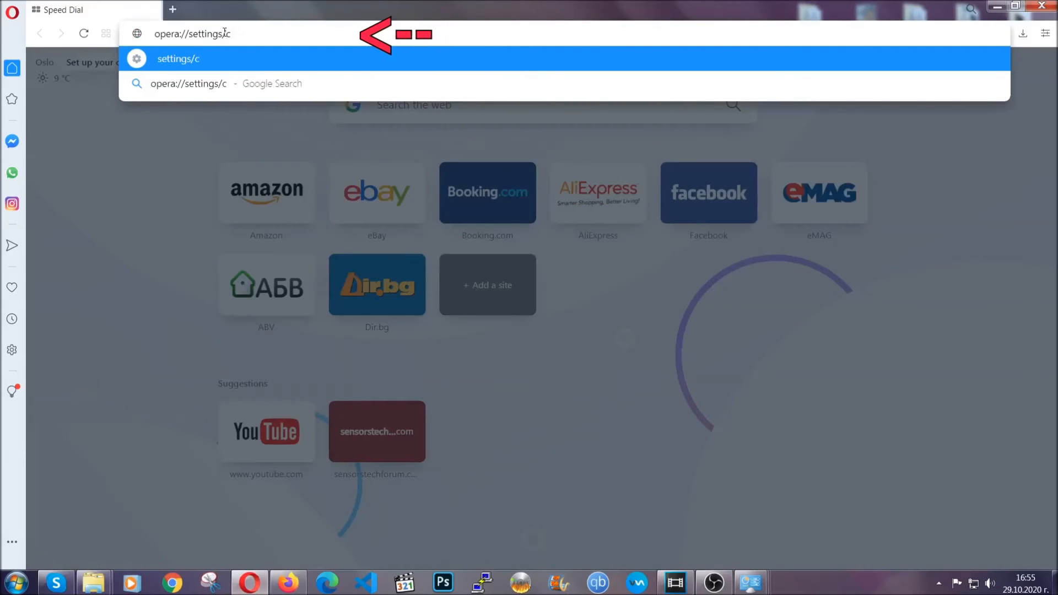
text(learBr)
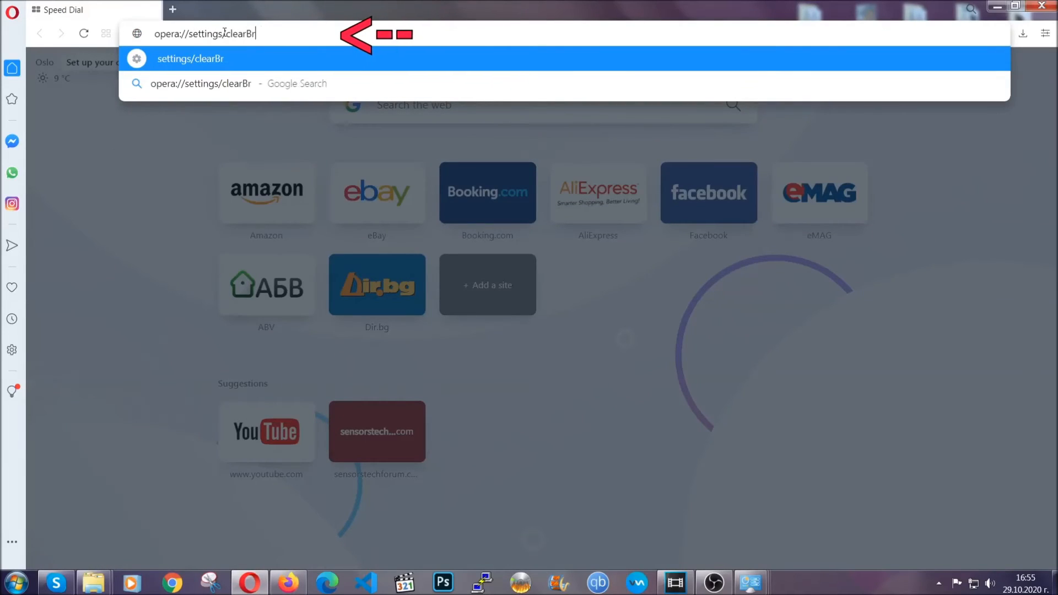
text(owserData)
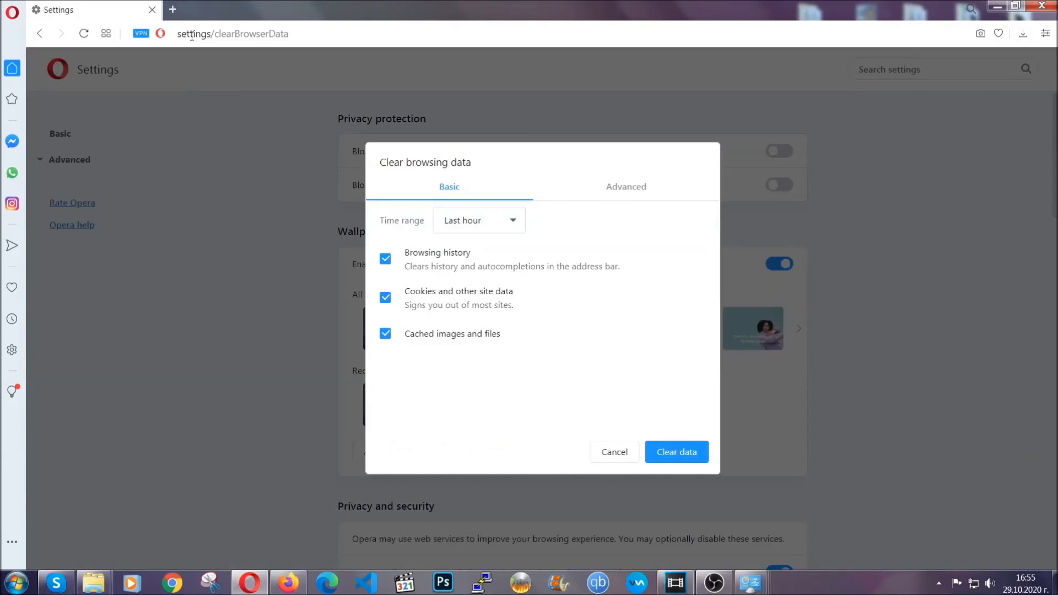
mouse_move(621, 191)
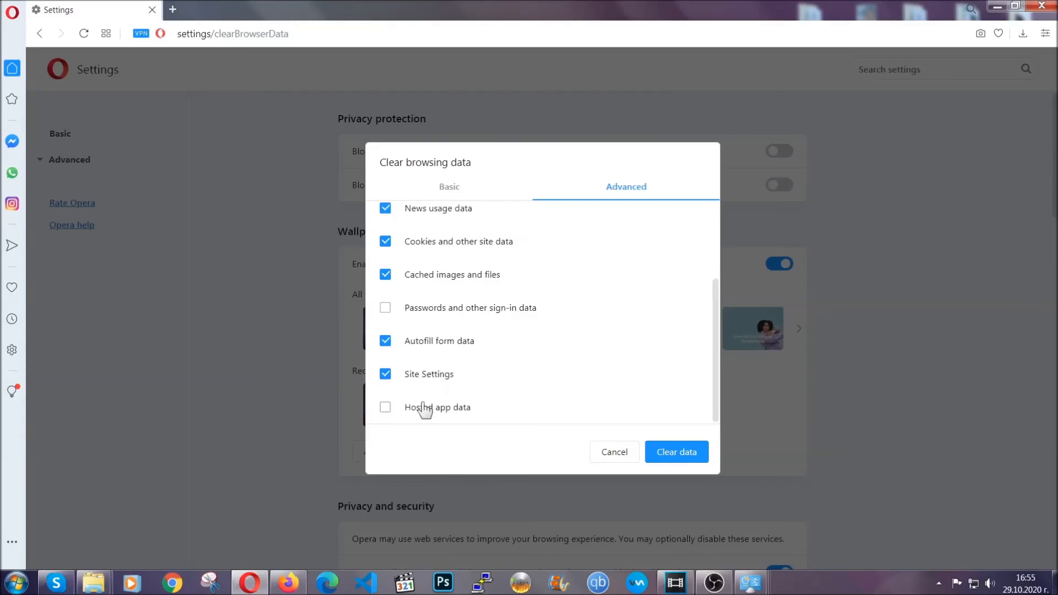
Tick Hosted app data on the Advanced tab and clear the data, keeping passwords
click(385, 407)
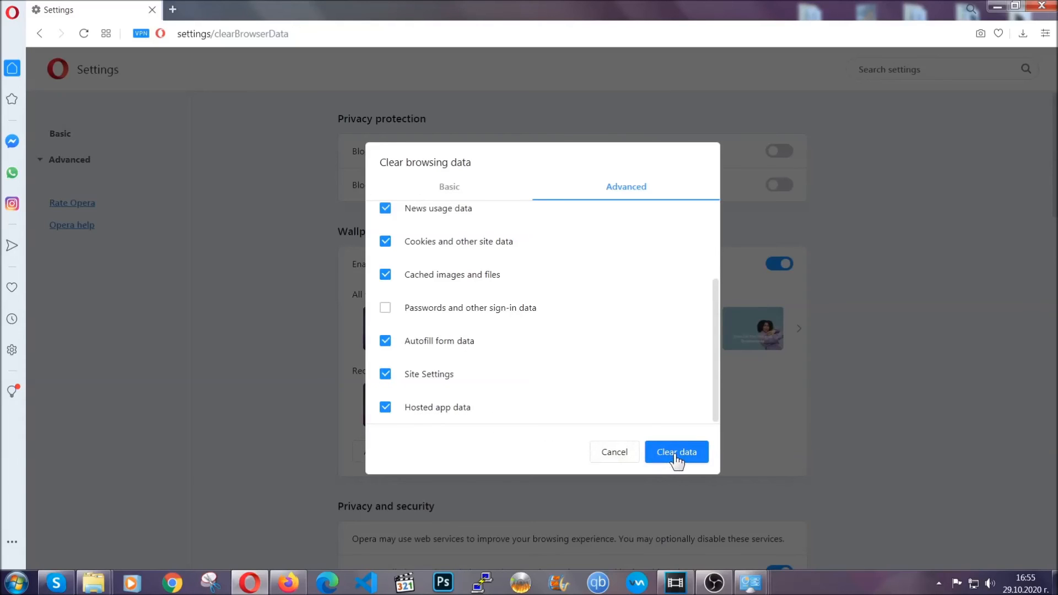
click(676, 452)
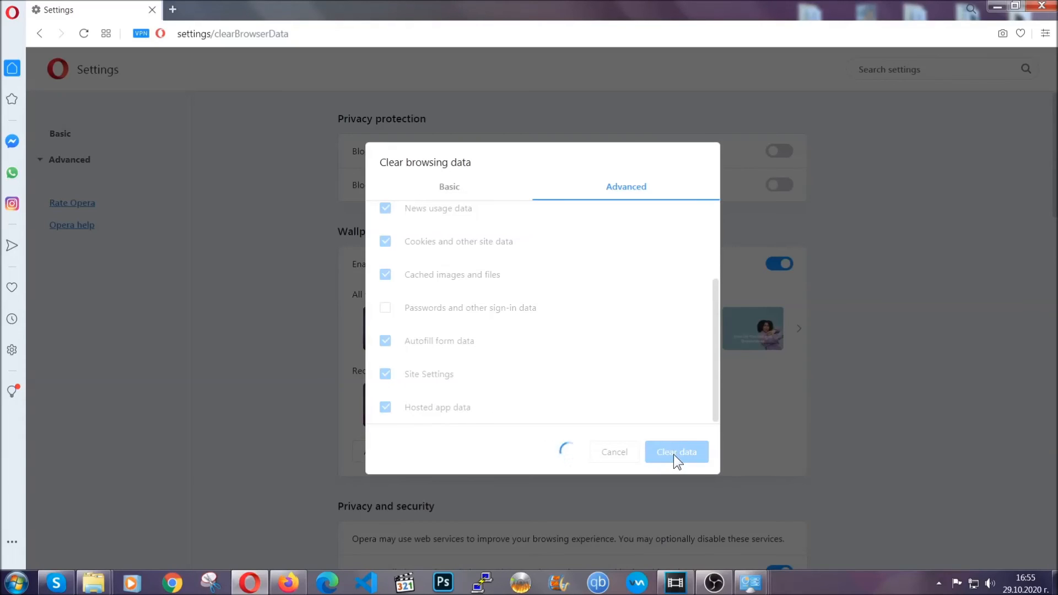
click(676, 452)
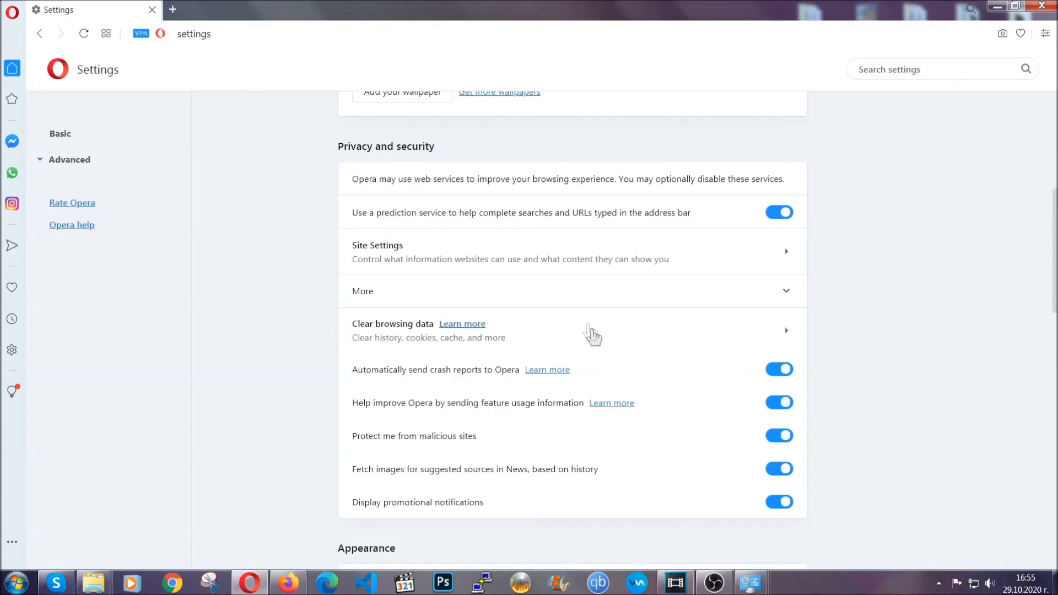